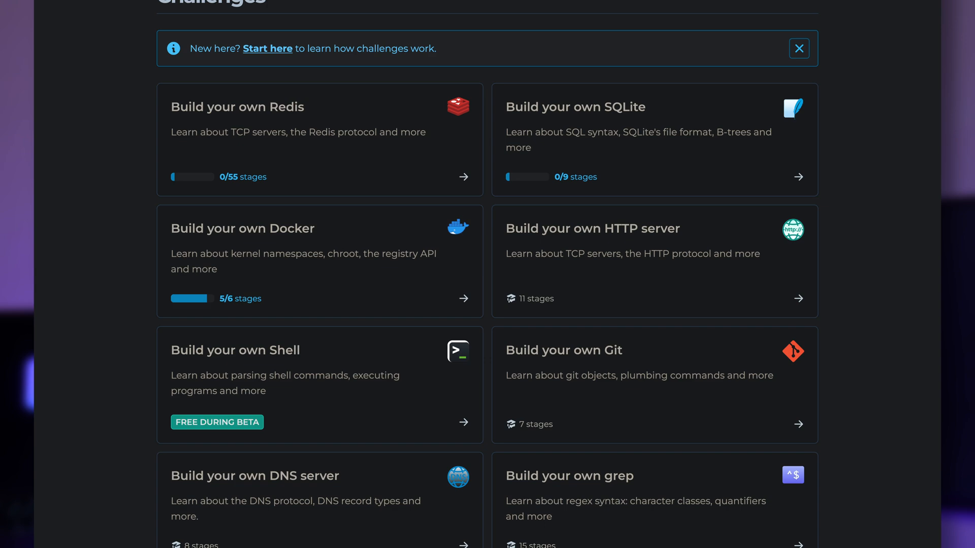
# Open the Build your own Docker challenge at the Fetch an image stage.
pyautogui.click(799, 49)
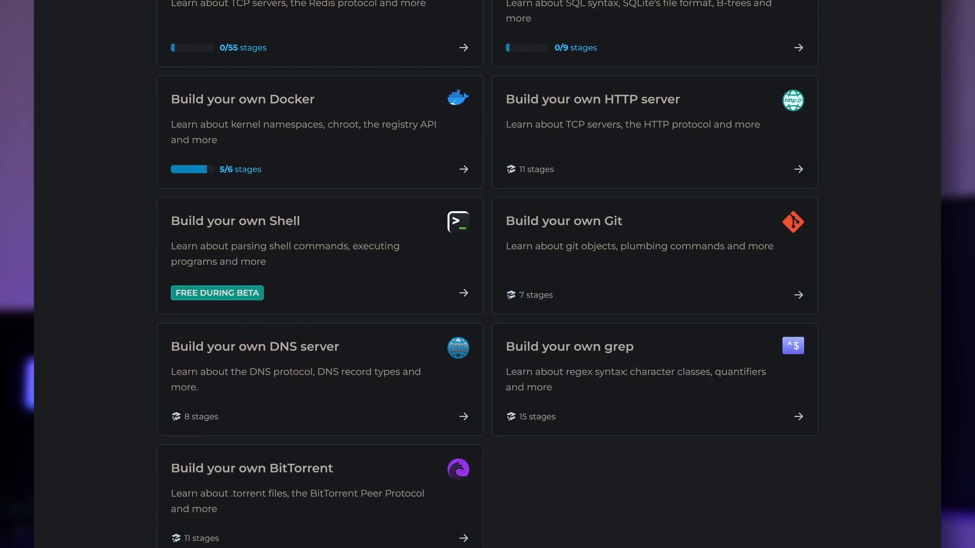
pyautogui.scroll(-3)
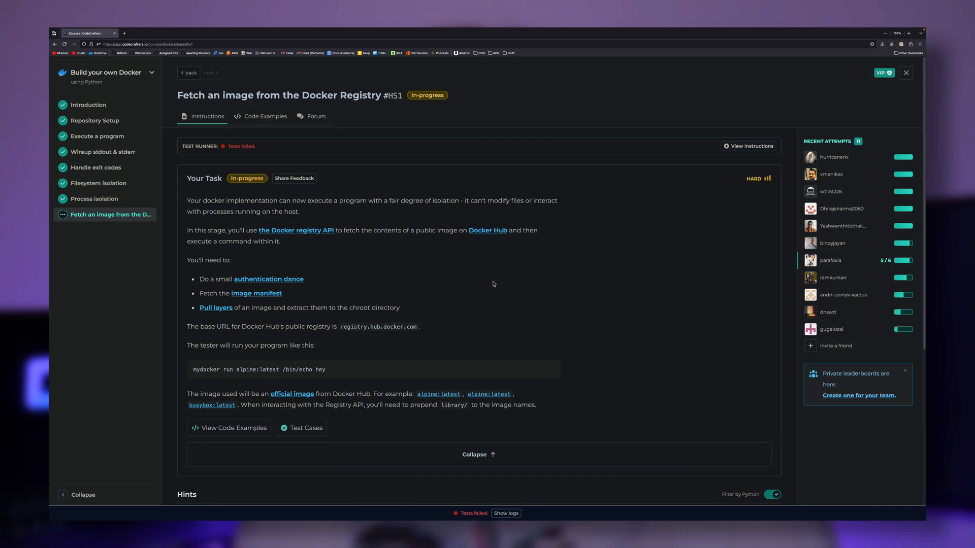
# Read the stage hints on auth tokens and manifests, then switch to PEP 2026.
pyautogui.scroll(-3)
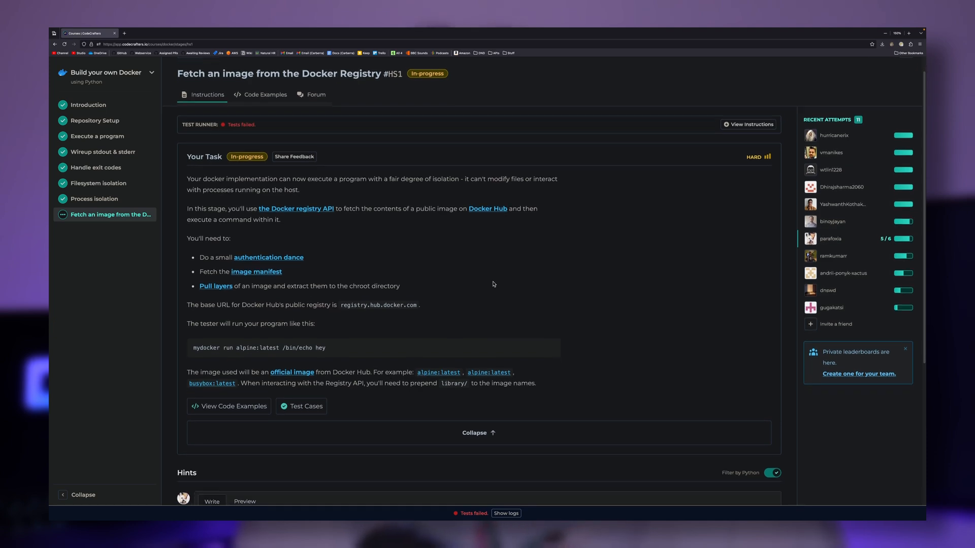
pyautogui.scroll(-3)
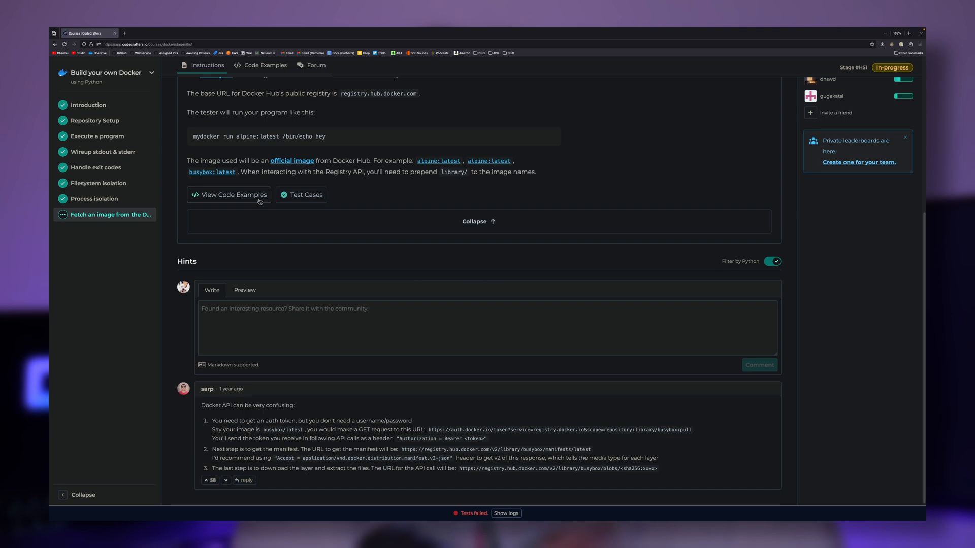
pyautogui.click(230, 195)
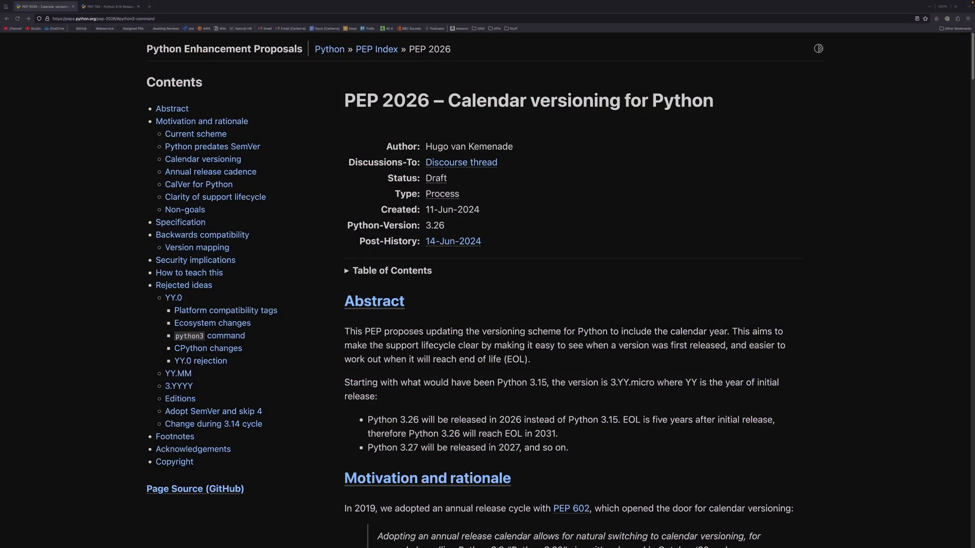
pyautogui.doubleClick(385, 100)
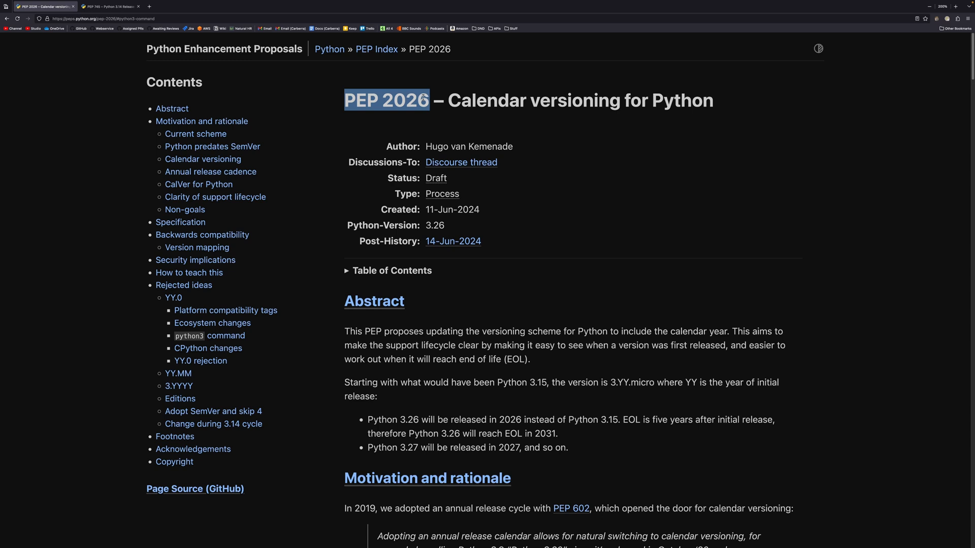
pyautogui.click(473, 99)
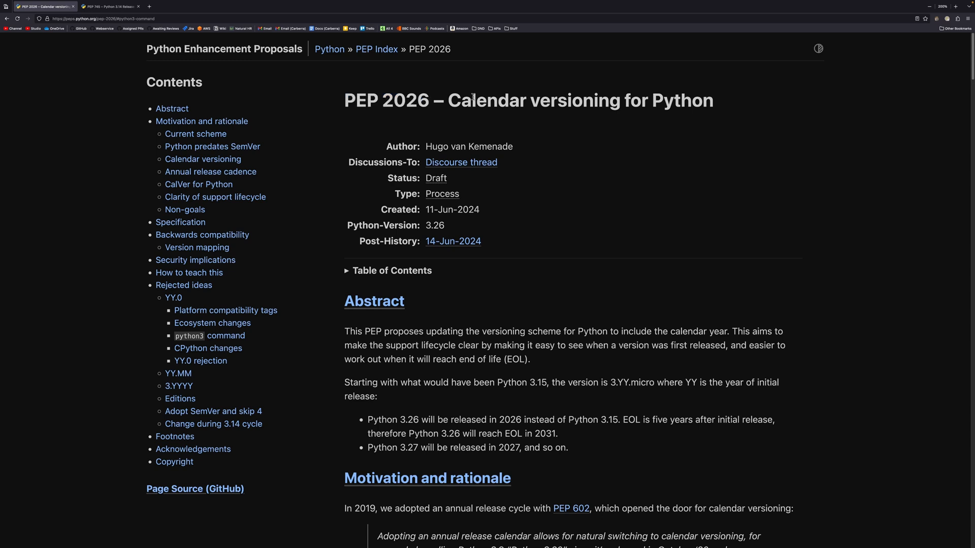
pyautogui.moveTo(438, 138)
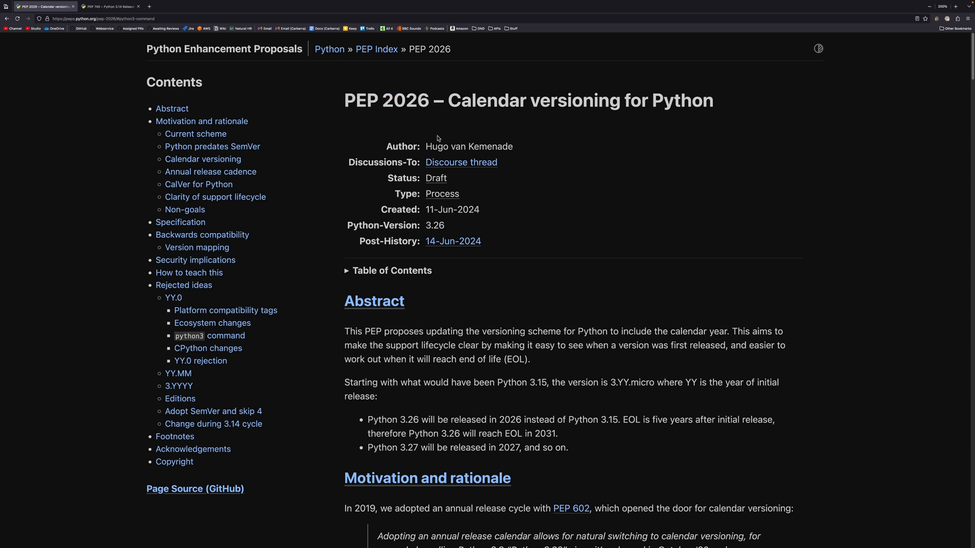
pyautogui.moveTo(476, 209)
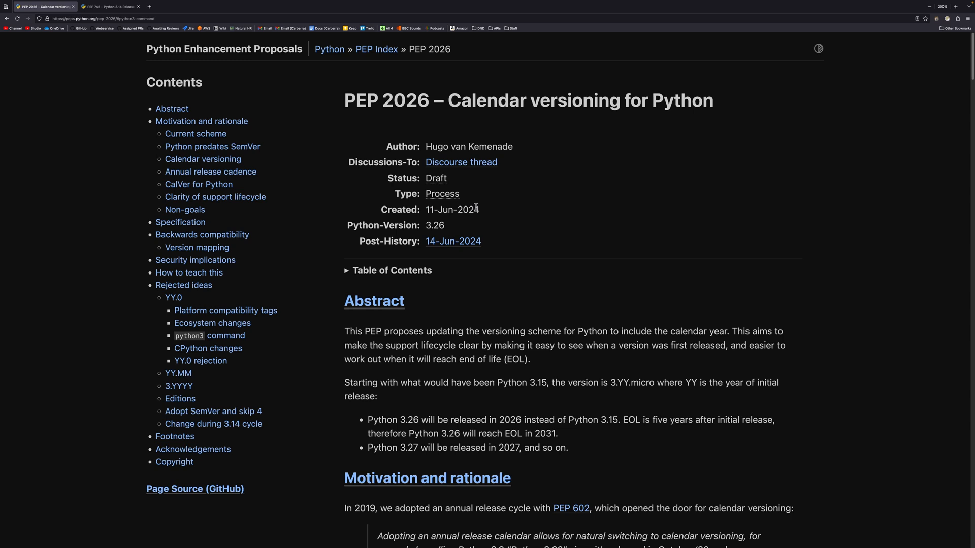
pyautogui.moveTo(517, 220)
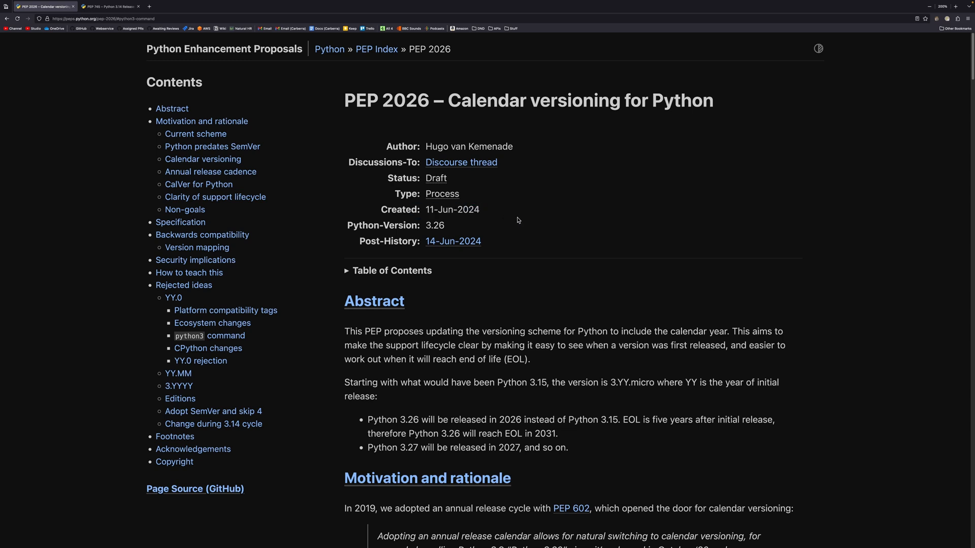
pyautogui.moveTo(604, 371)
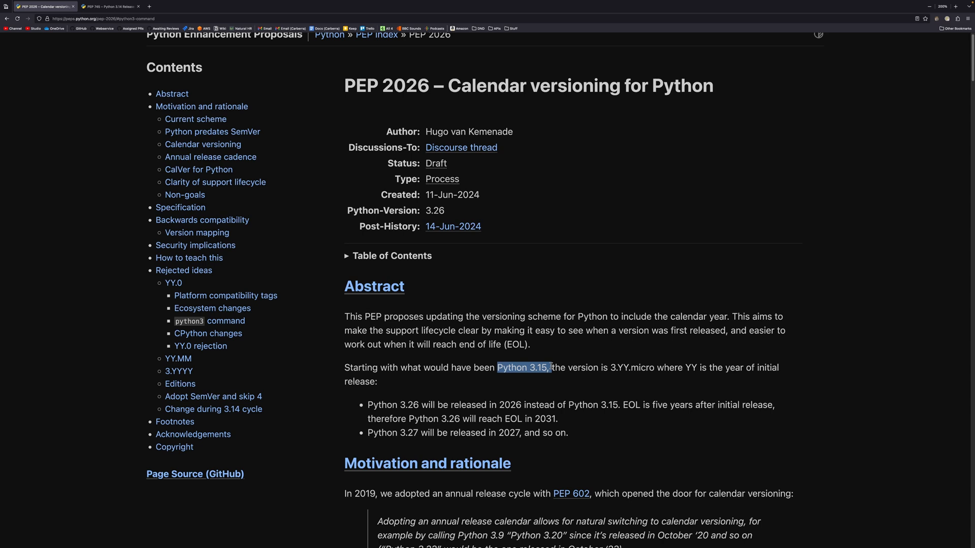
pyautogui.scroll(-3)
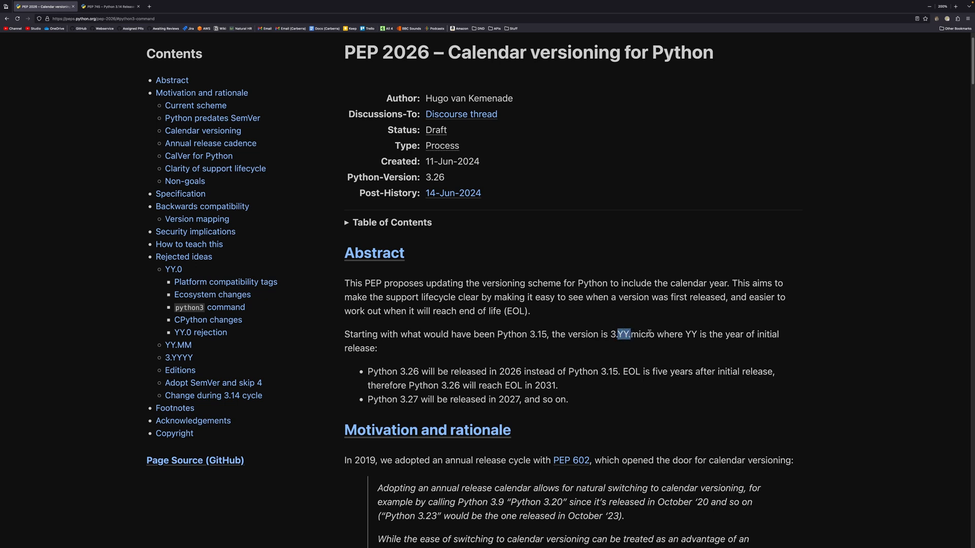
pyautogui.moveTo(628, 334); pyautogui.dragTo(612, 334)
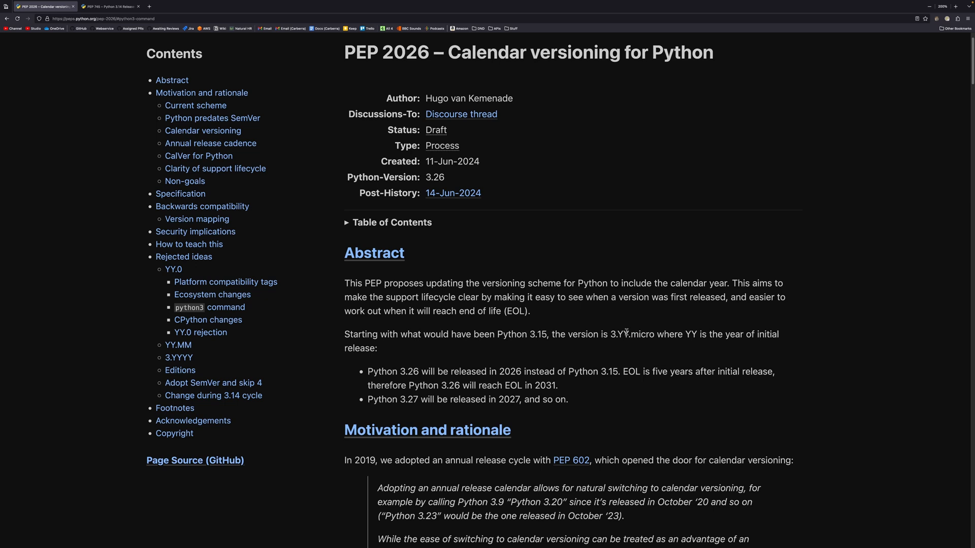
pyautogui.moveTo(390, 367)
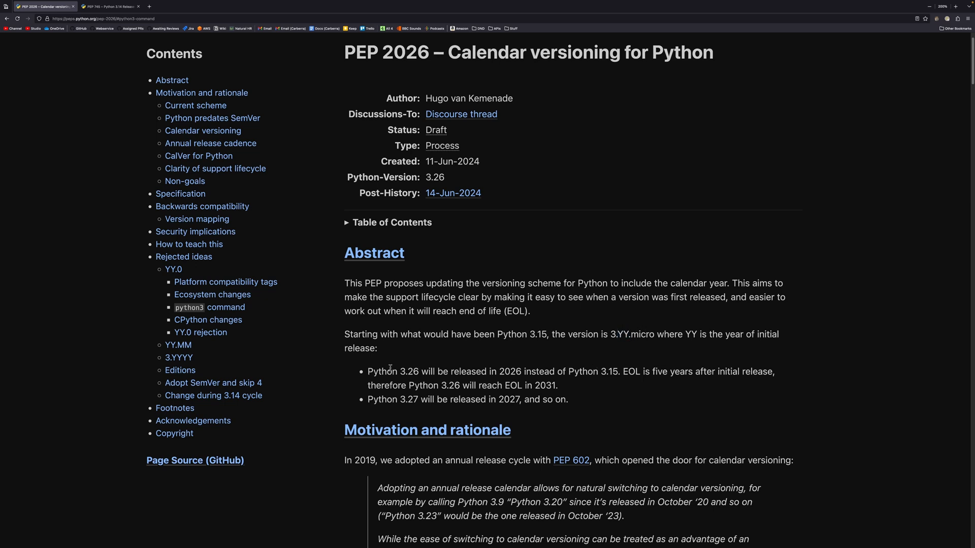
pyautogui.doubleClick(538, 335)
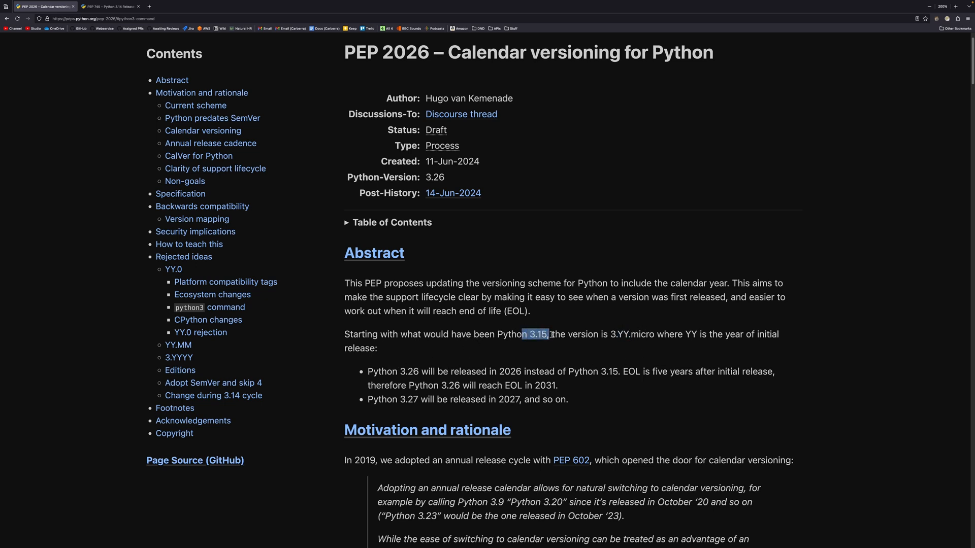
pyautogui.doubleClick(509, 371)
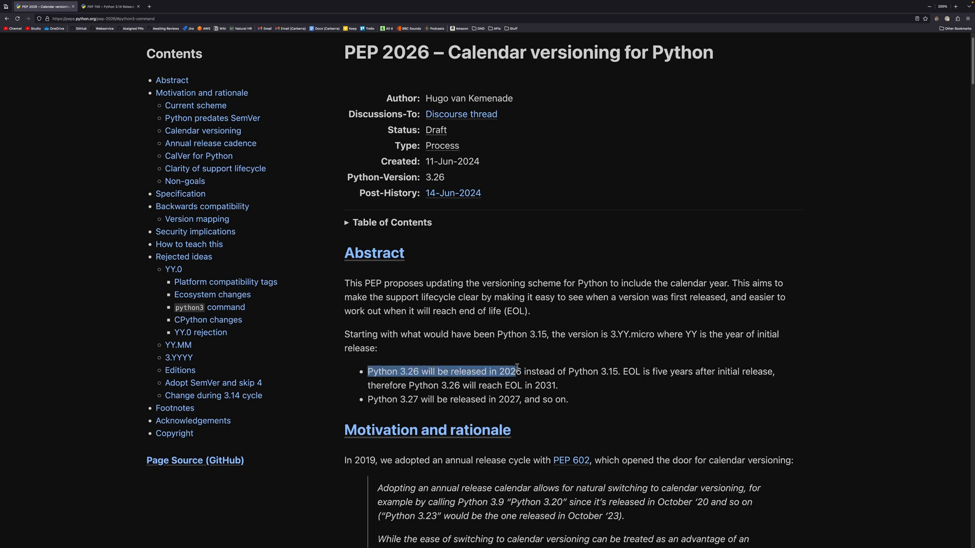
pyautogui.doubleClick(509, 371)
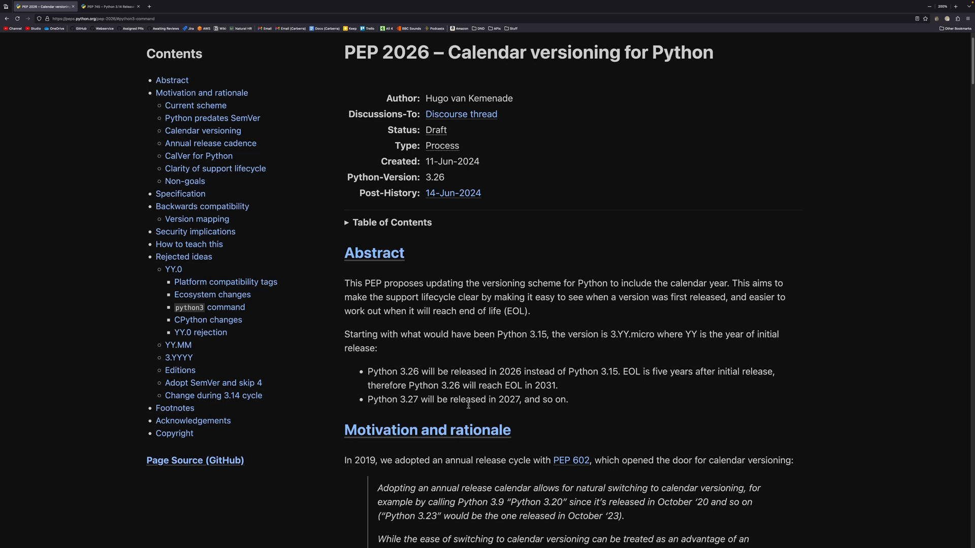
pyautogui.doubleClick(508, 399)
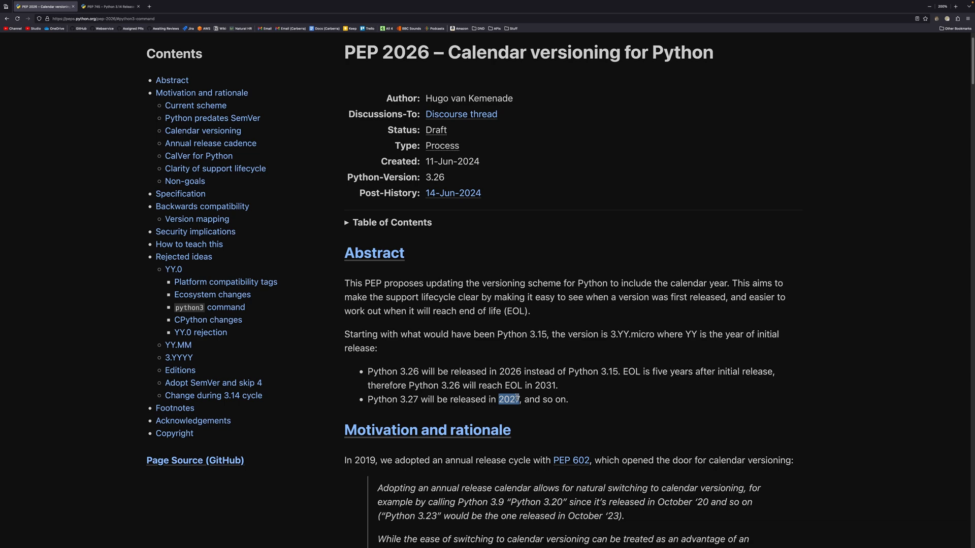
# Open PEP 602 from PEP 2026's Motivation section in a new tab.
pyautogui.scroll(-3)
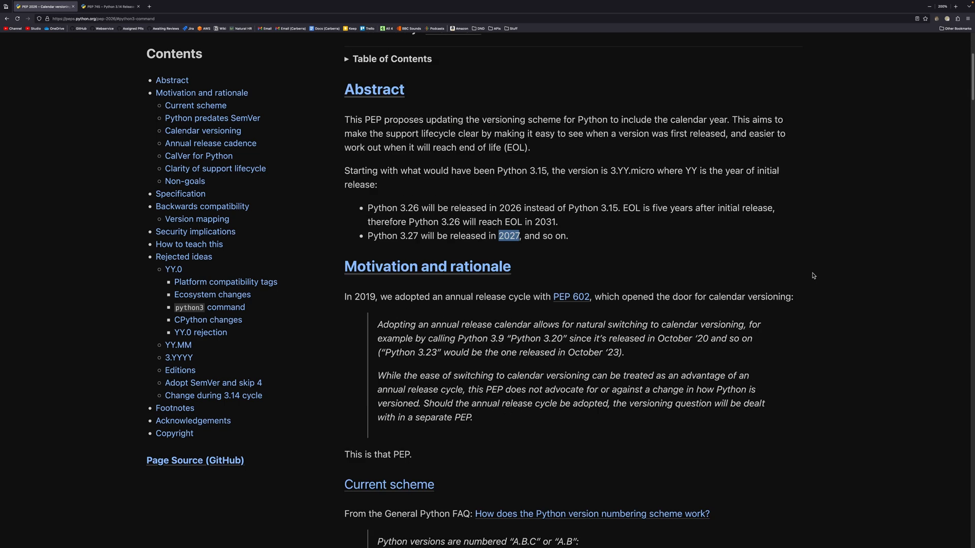
pyautogui.scroll(-3)
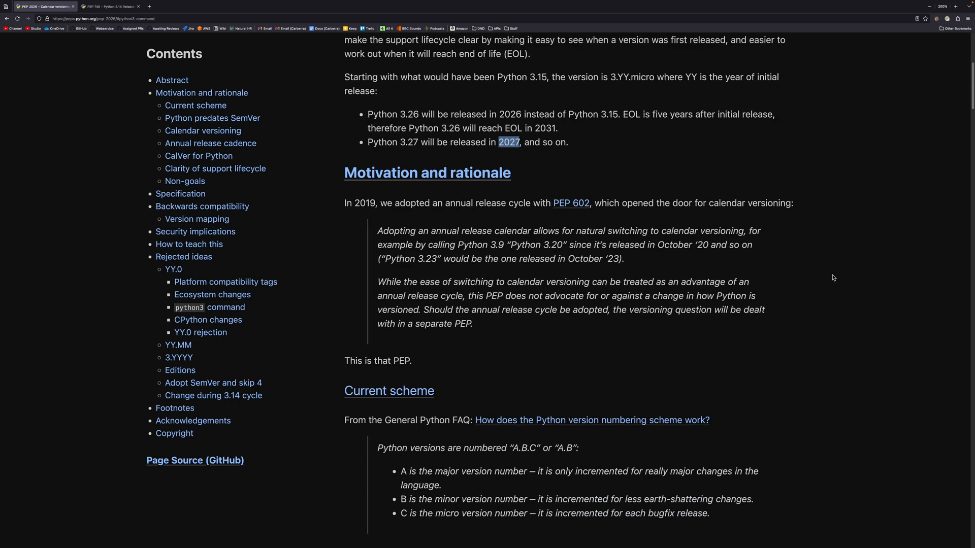
pyautogui.scroll(-3)
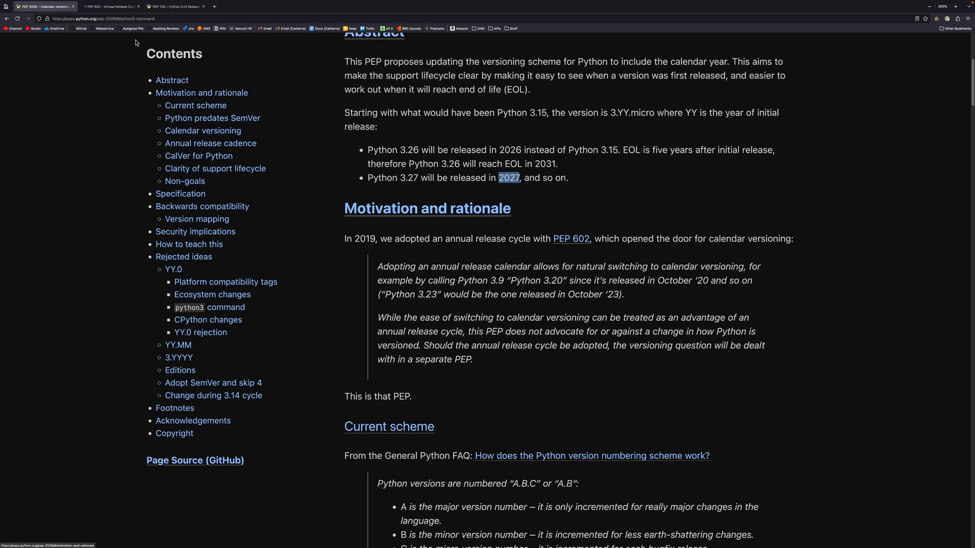
pyautogui.click(111, 6)
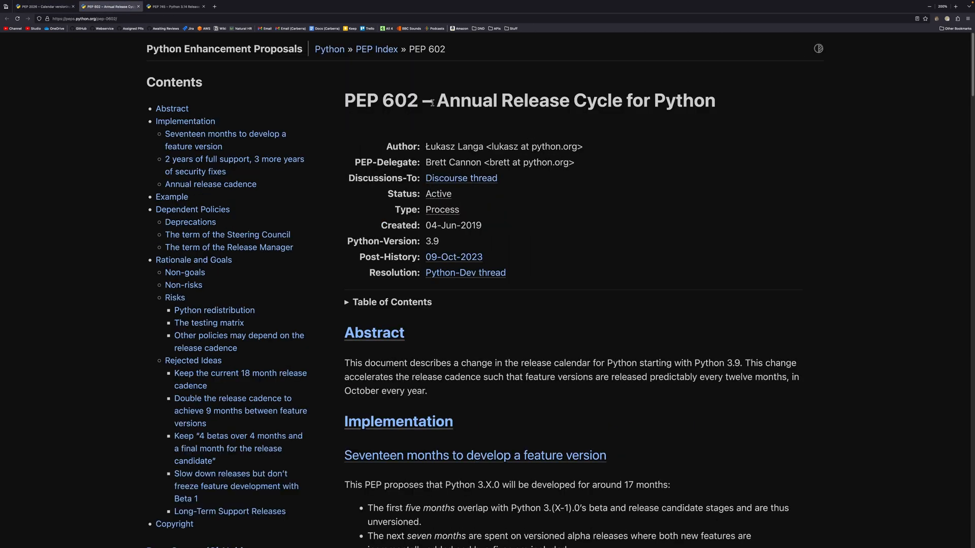
pyautogui.moveTo(435, 100); pyautogui.dragTo(715, 100)
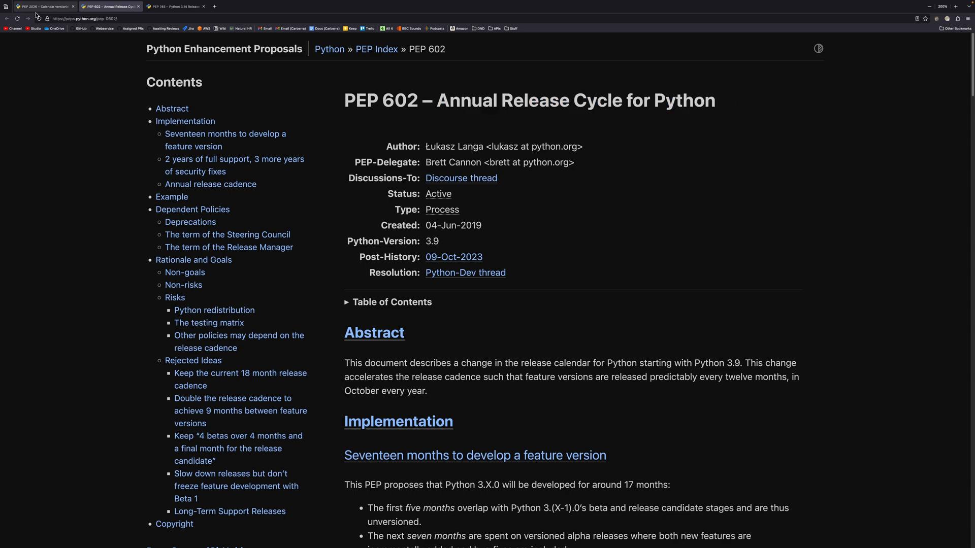
pyautogui.moveTo(44, 6)
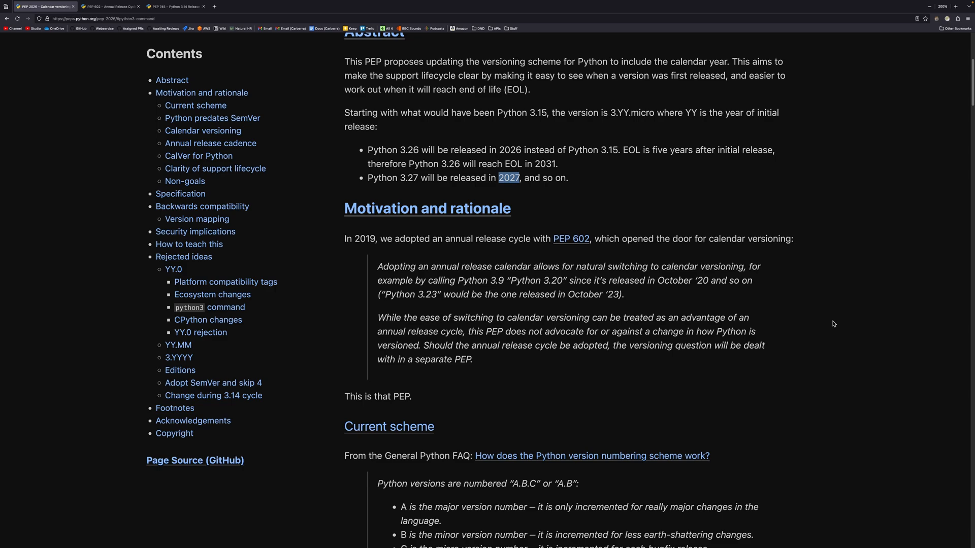
# Read PEP 2026's release-cadence and CalVer sections, then return to its title and metadata.
pyautogui.scroll(-3)
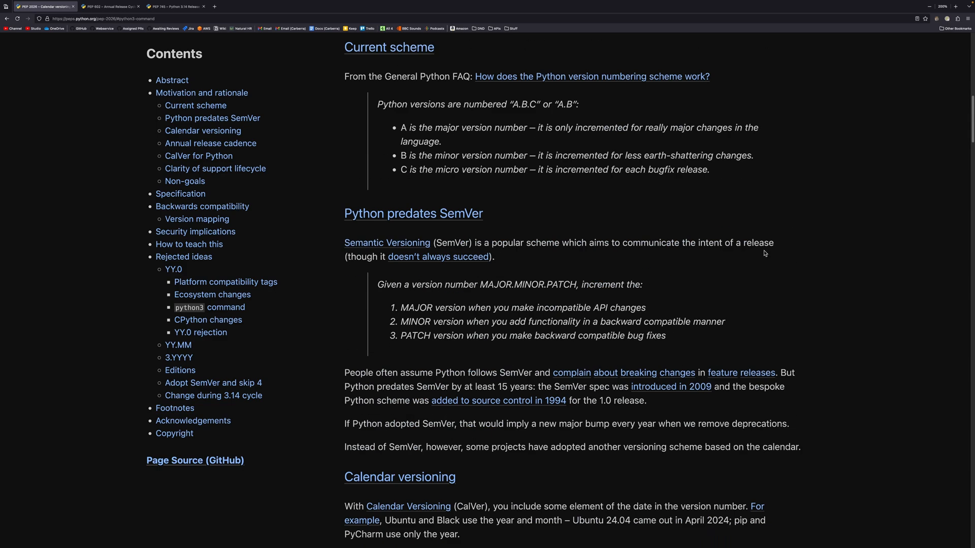
pyautogui.scroll(-3)
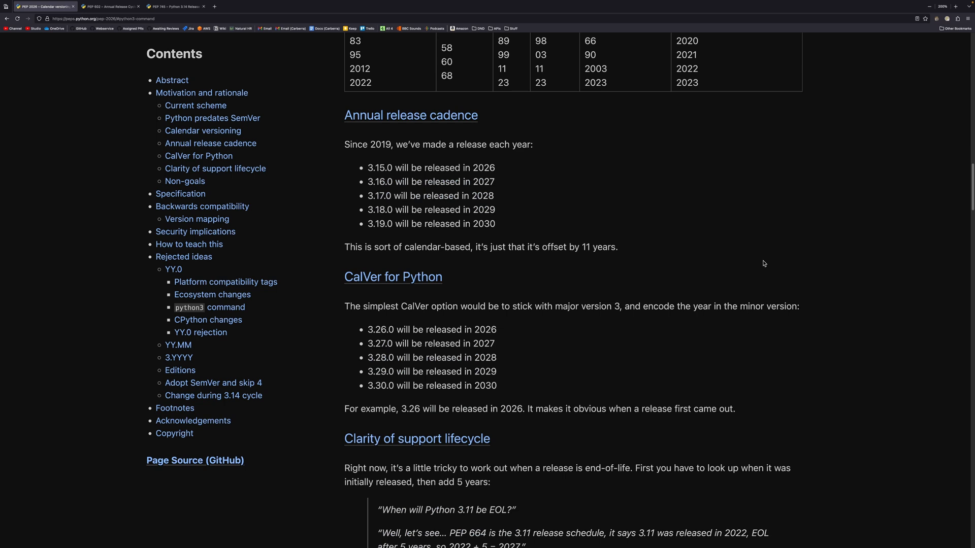
pyautogui.scroll(-3)
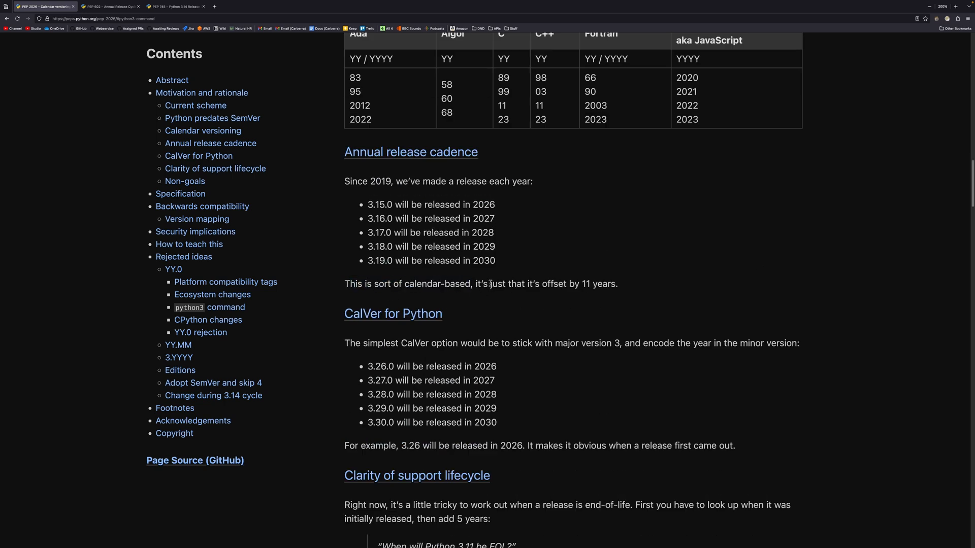
pyautogui.moveTo(643, 286)
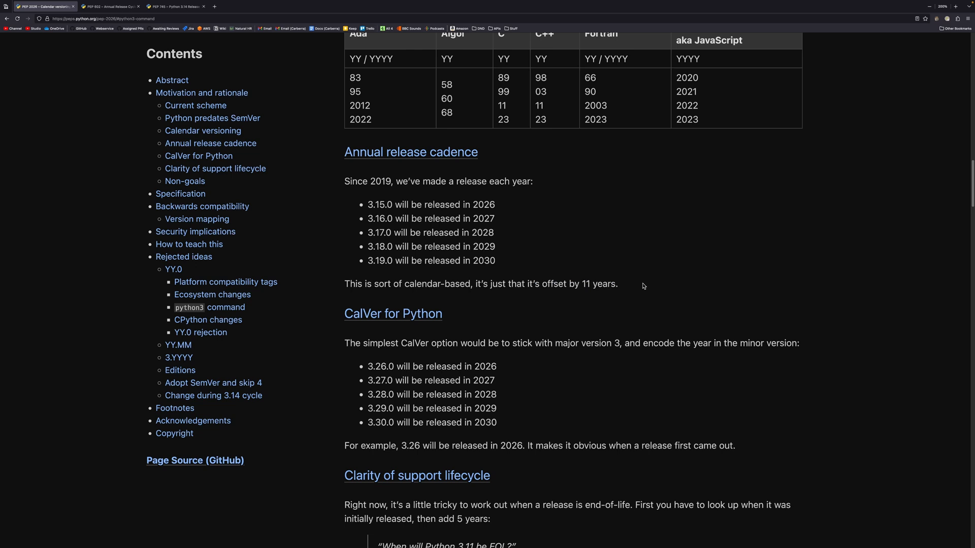
pyautogui.moveTo(469, 206)
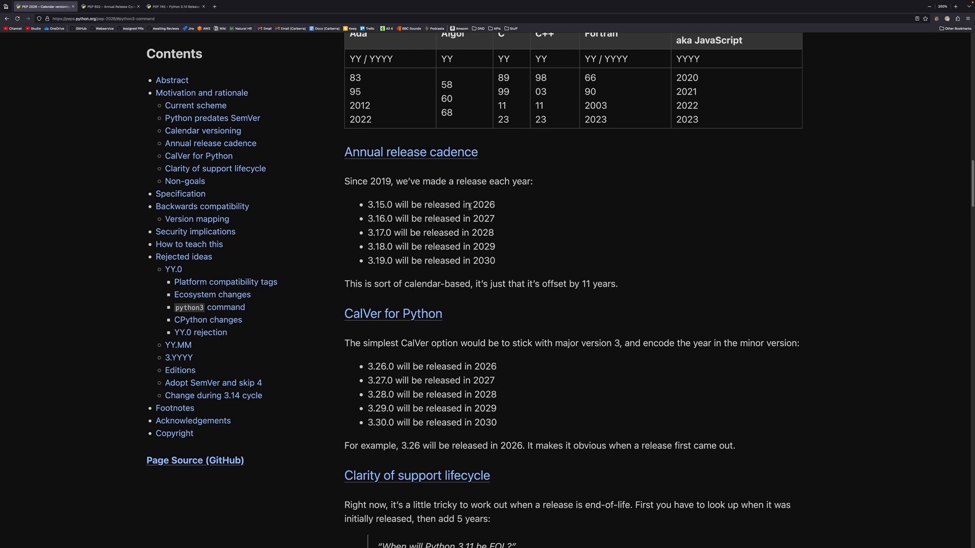
pyautogui.moveTo(591, 210)
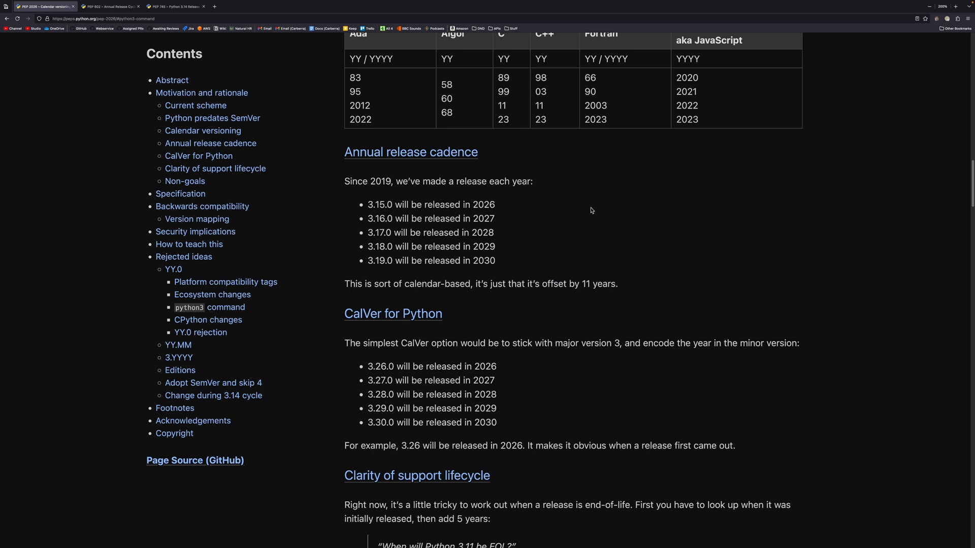
pyautogui.moveTo(352, 406)
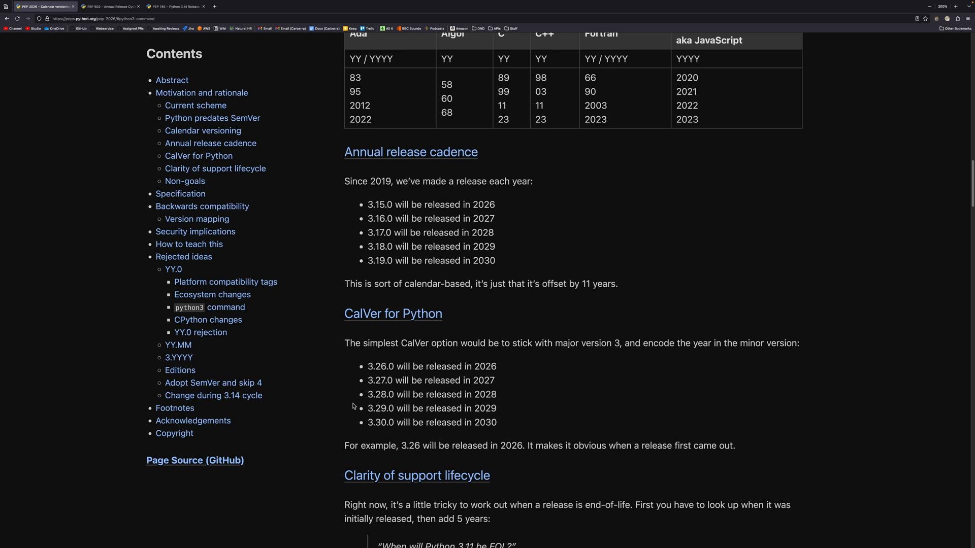
pyautogui.moveTo(673, 380)
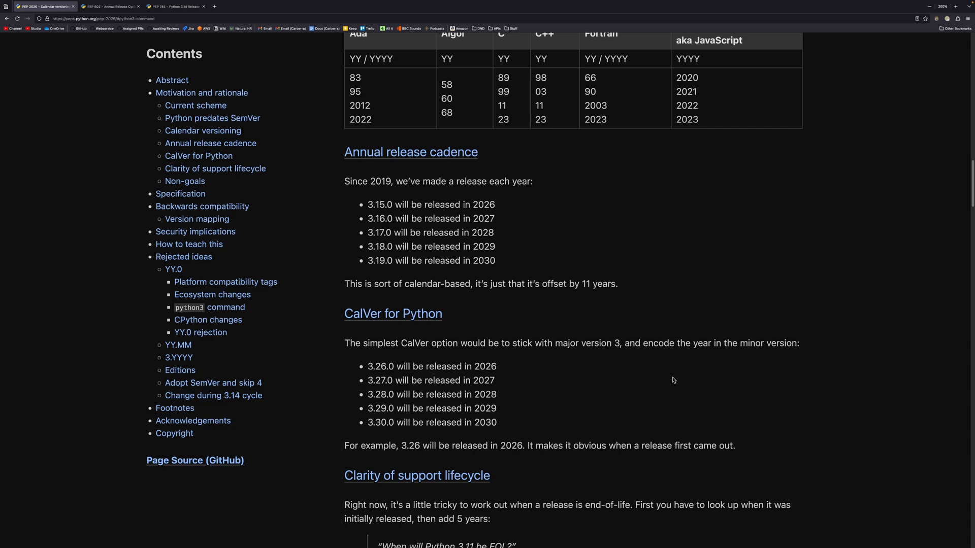
pyautogui.moveTo(599, 377)
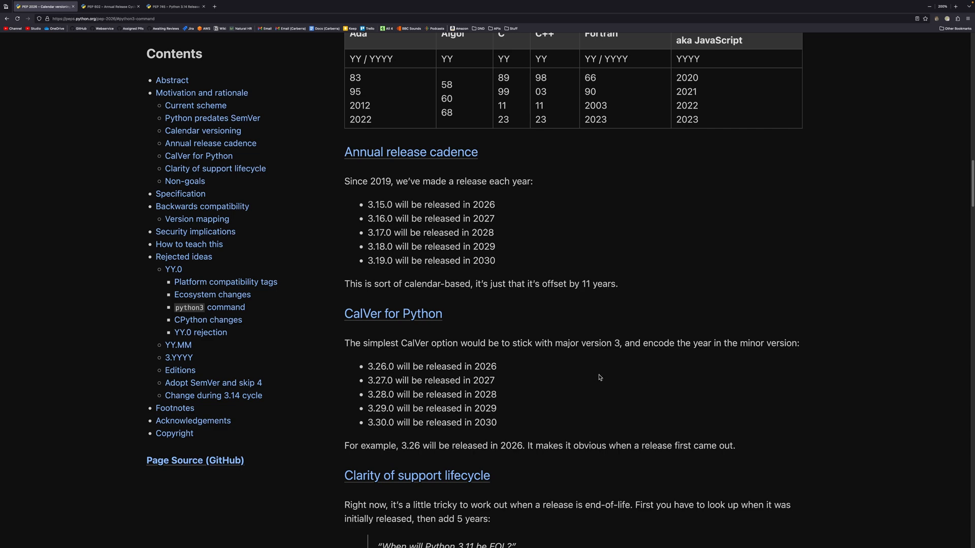
pyautogui.scroll(3)
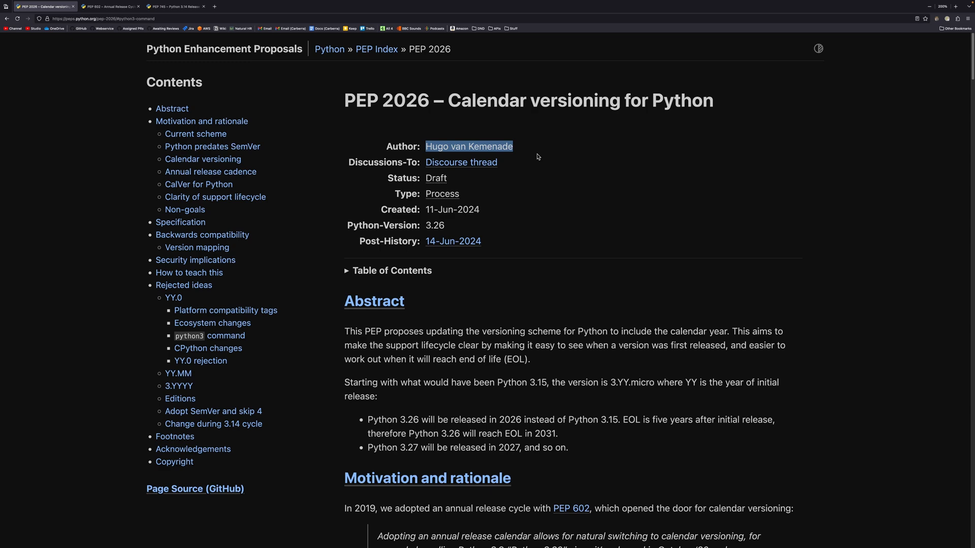
pyautogui.click(518, 150)
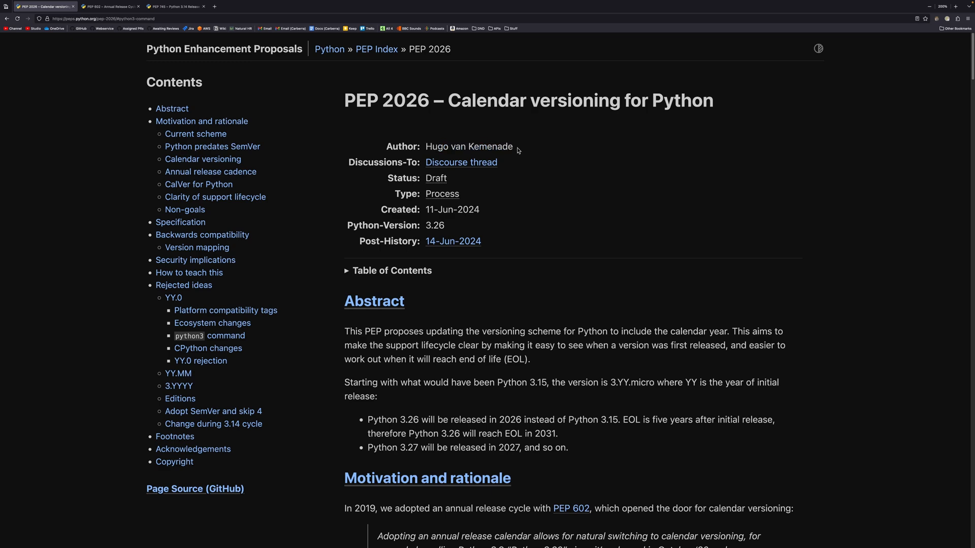
pyautogui.click(111, 6)
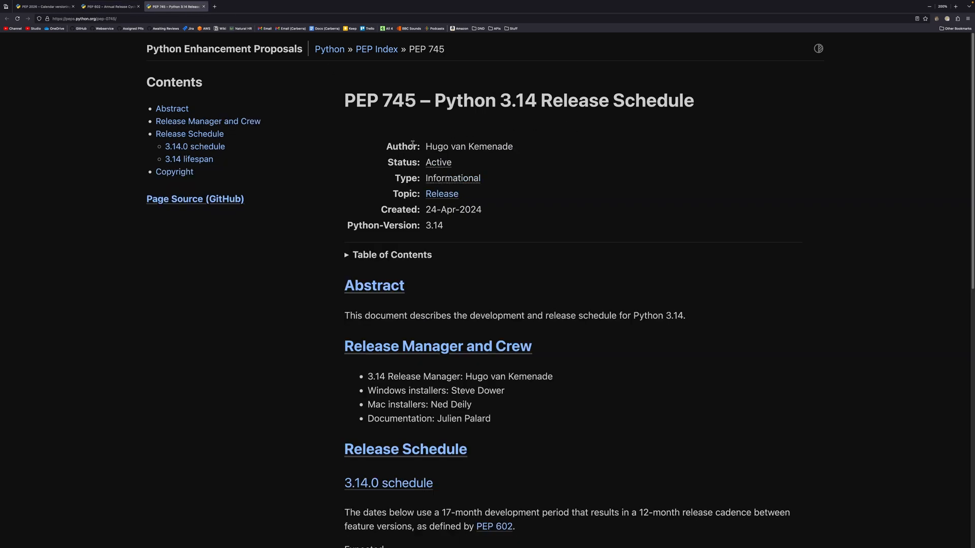
pyautogui.moveTo(532, 149)
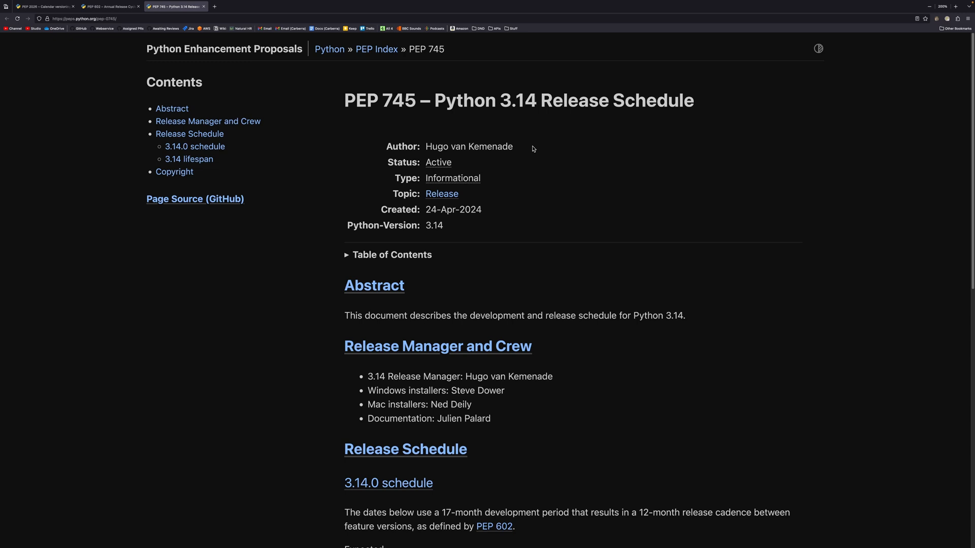
pyautogui.doubleClick(468, 147)
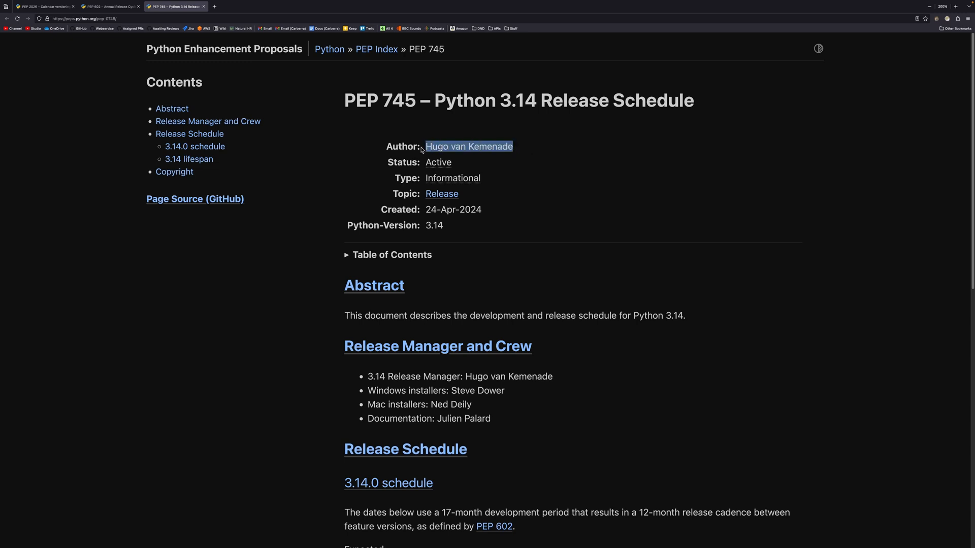
pyautogui.click(43, 6)
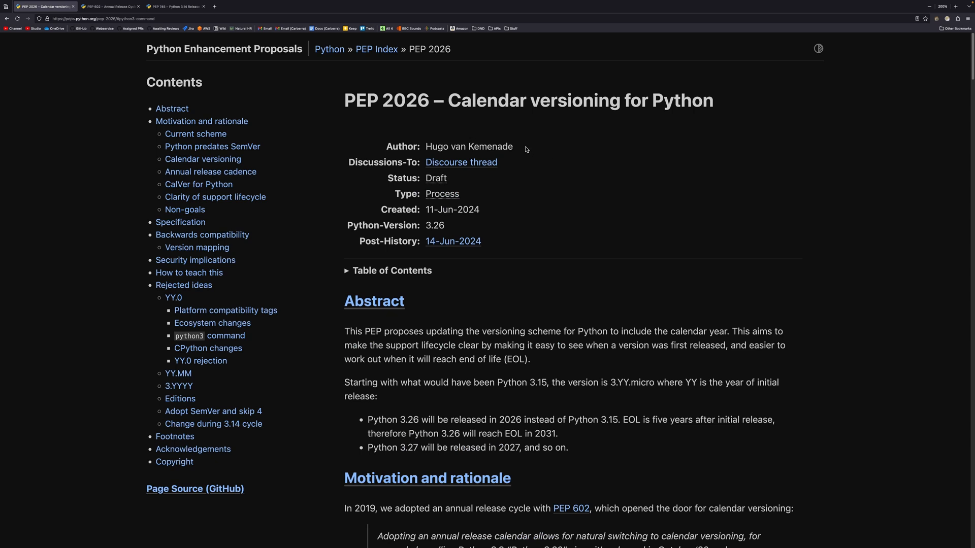
pyautogui.moveTo(546, 236)
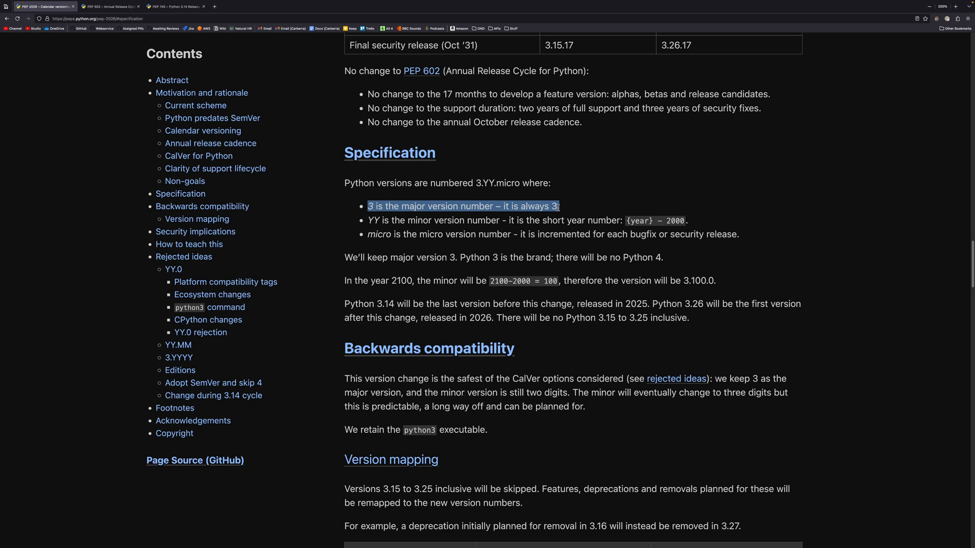
# Highlight the year 2100 example and micro increment in PEP 2026's Specification.
pyautogui.click(565, 209)
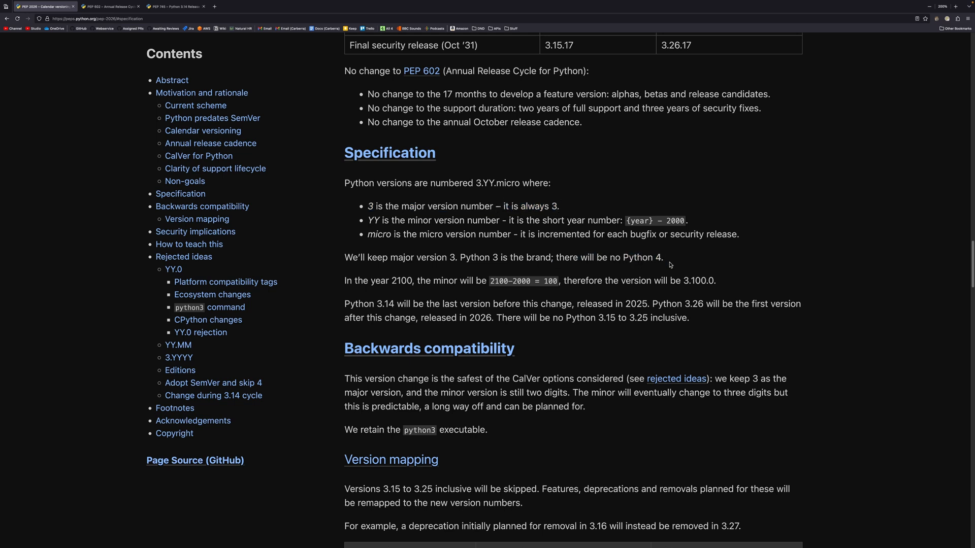
pyautogui.moveTo(564, 247)
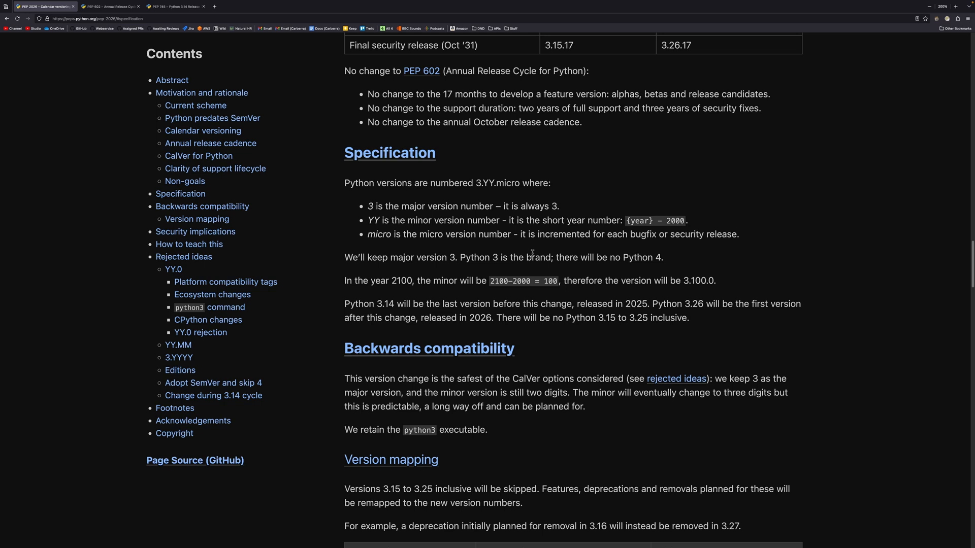
pyautogui.moveTo(521, 254)
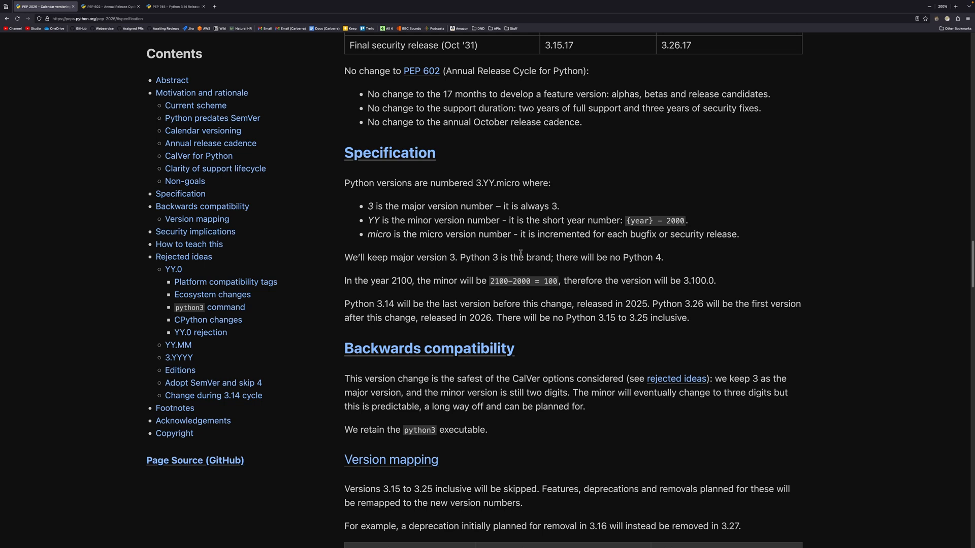
pyautogui.moveTo(402, 281)
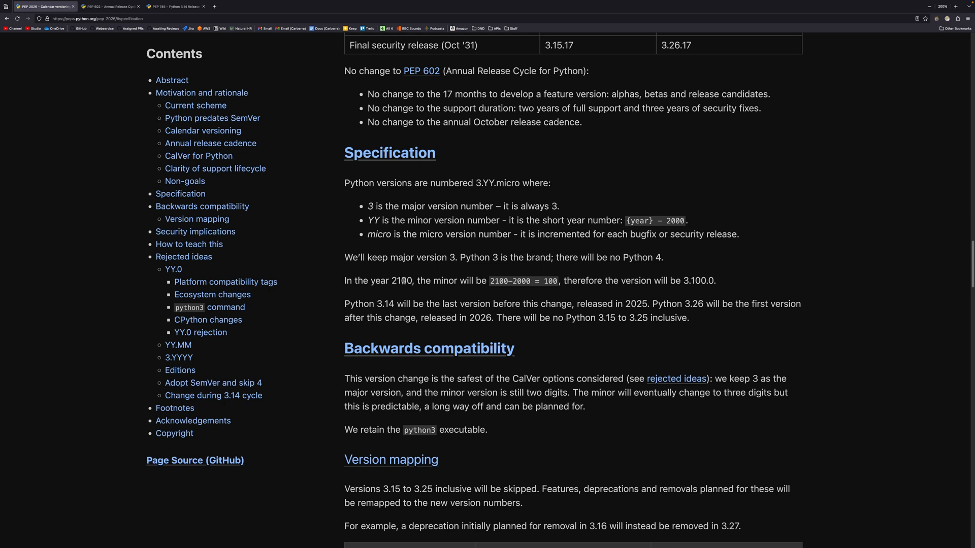
pyautogui.doubleClick(401, 280)
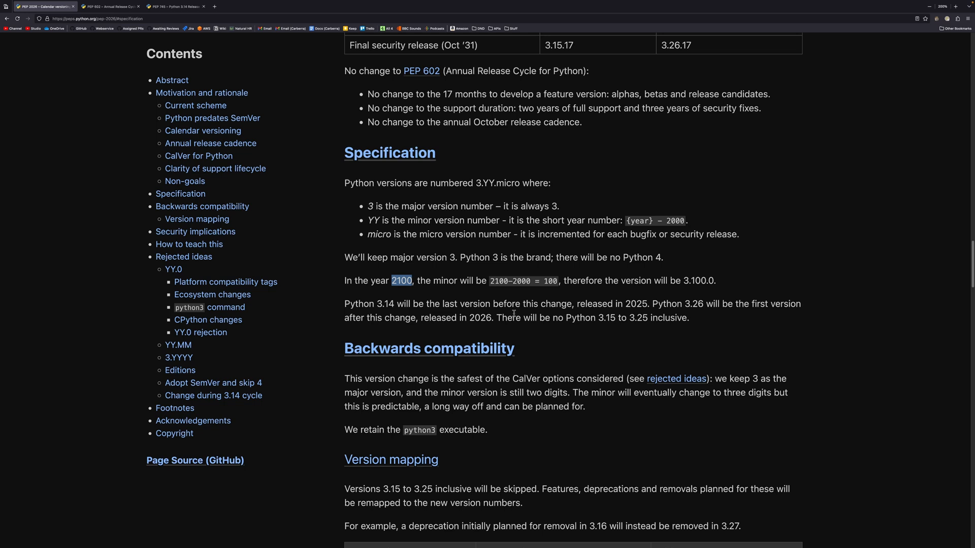
pyautogui.moveTo(401, 280); pyautogui.dragTo(564, 280)
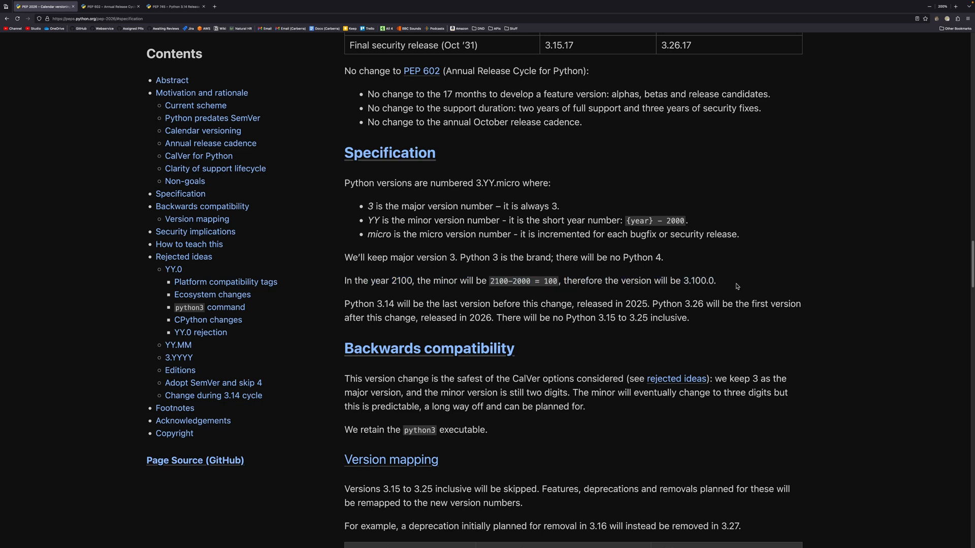
pyautogui.moveTo(461, 257); pyautogui.dragTo(548, 257)
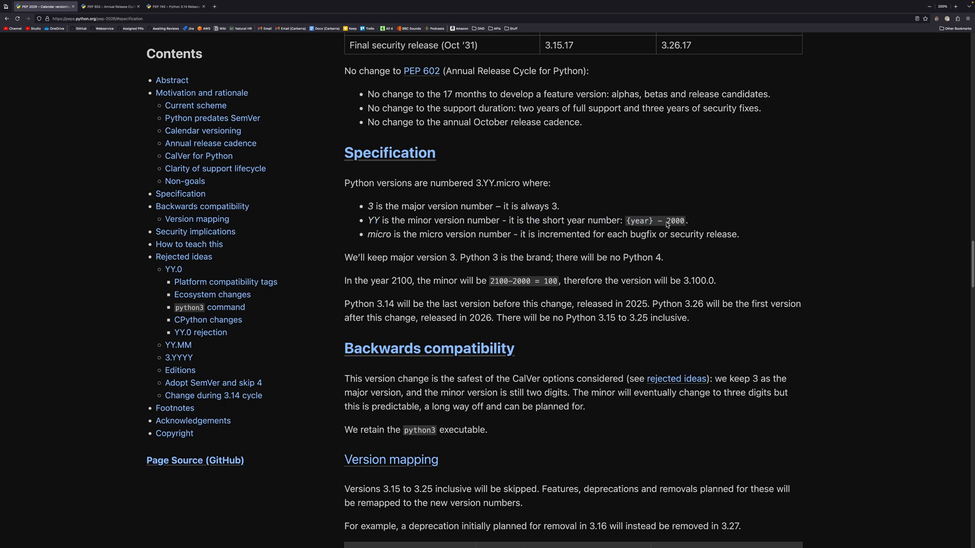
pyautogui.doubleClick(379, 234)
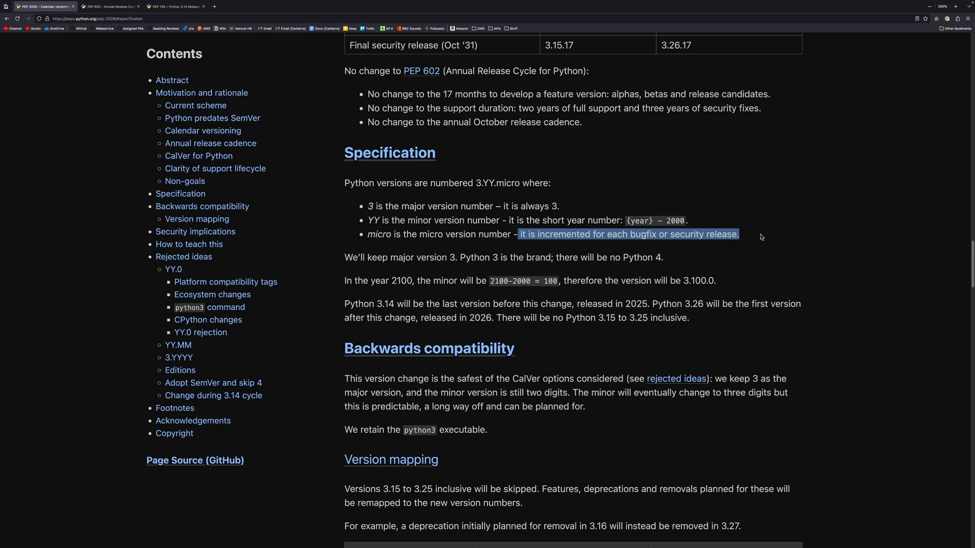
pyautogui.scroll(-3)
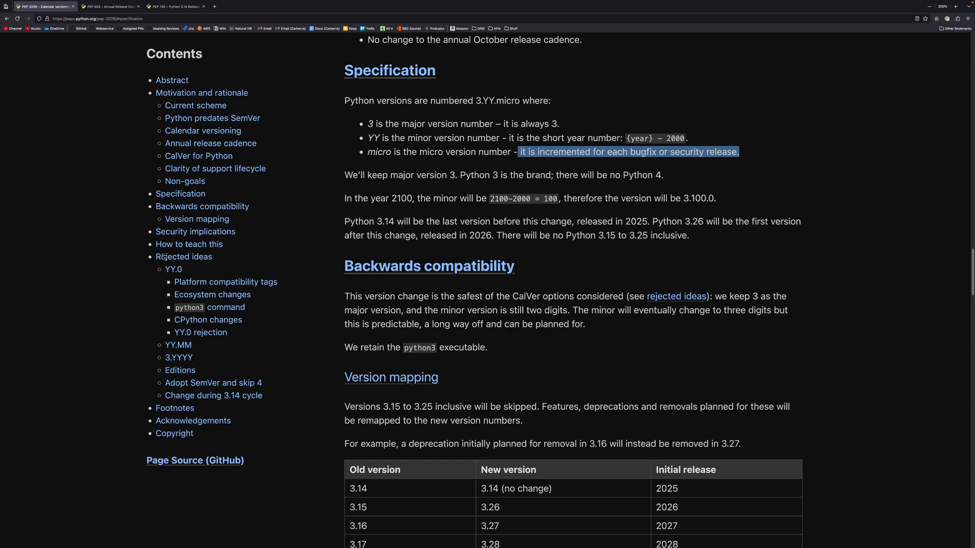
pyautogui.moveTo(792, 237)
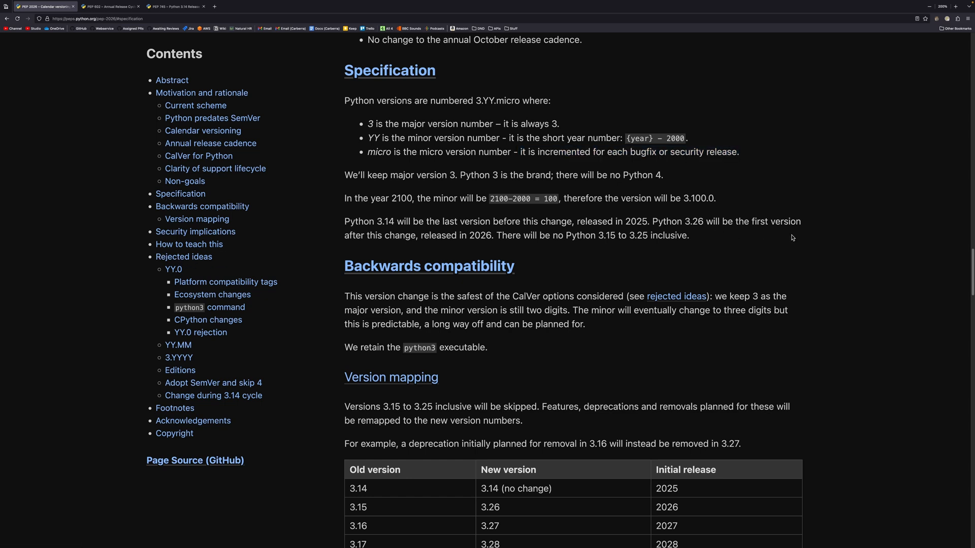
pyautogui.moveTo(572, 308)
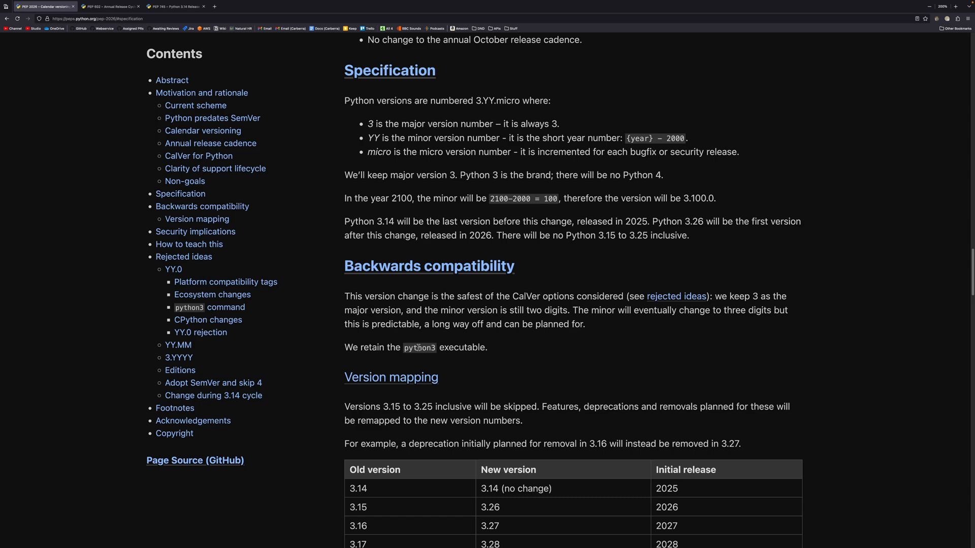
pyautogui.moveTo(202, 259)
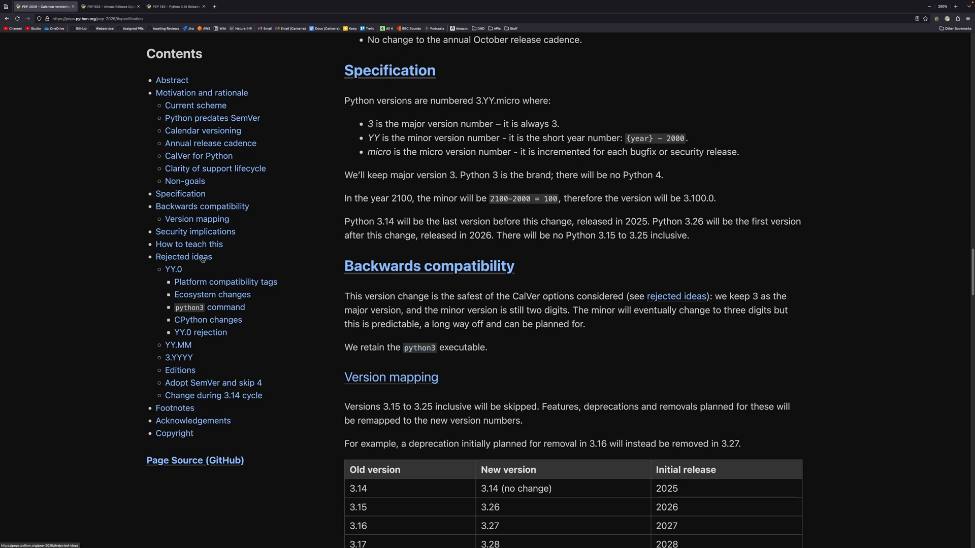
pyautogui.click(183, 257)
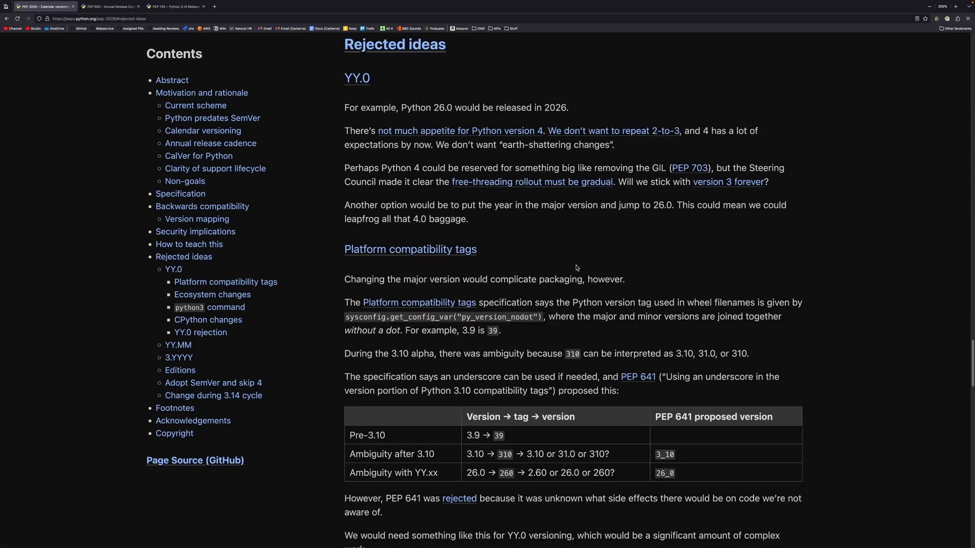
pyautogui.scroll(-3)
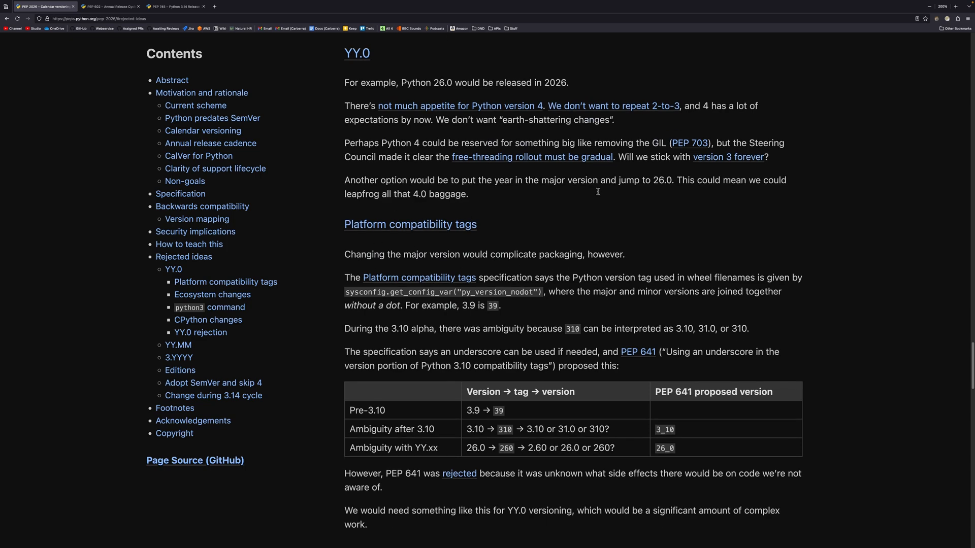
pyautogui.scroll(-3)
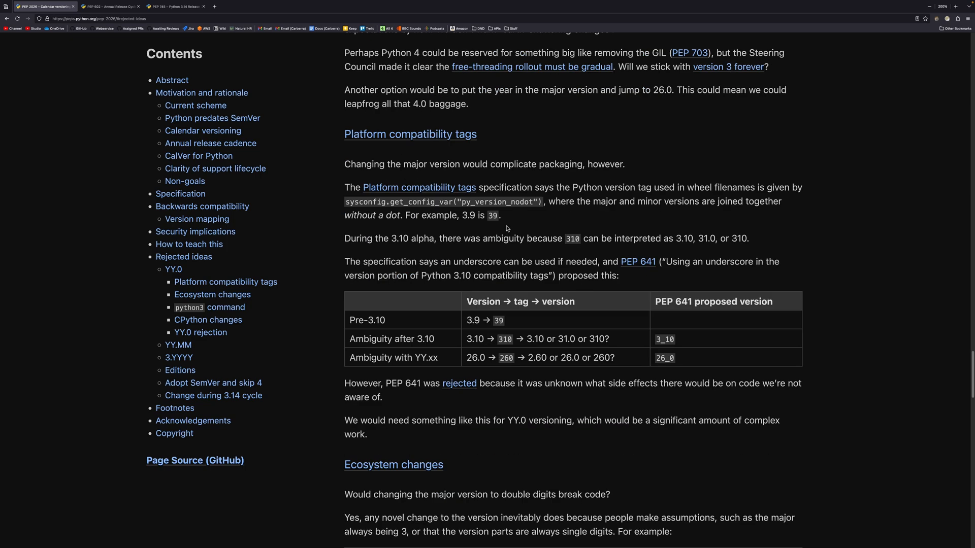
pyautogui.moveTo(545, 185)
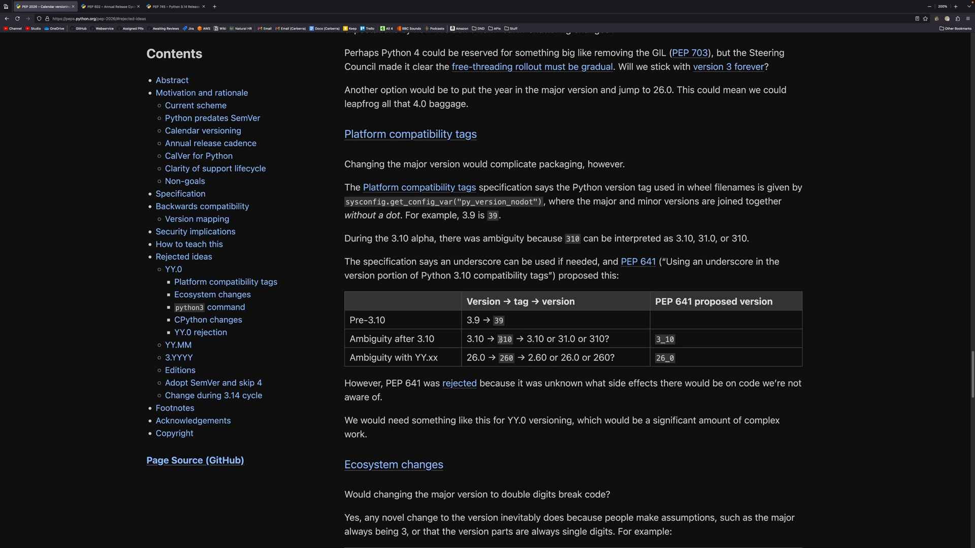
pyautogui.doubleClick(504, 339)
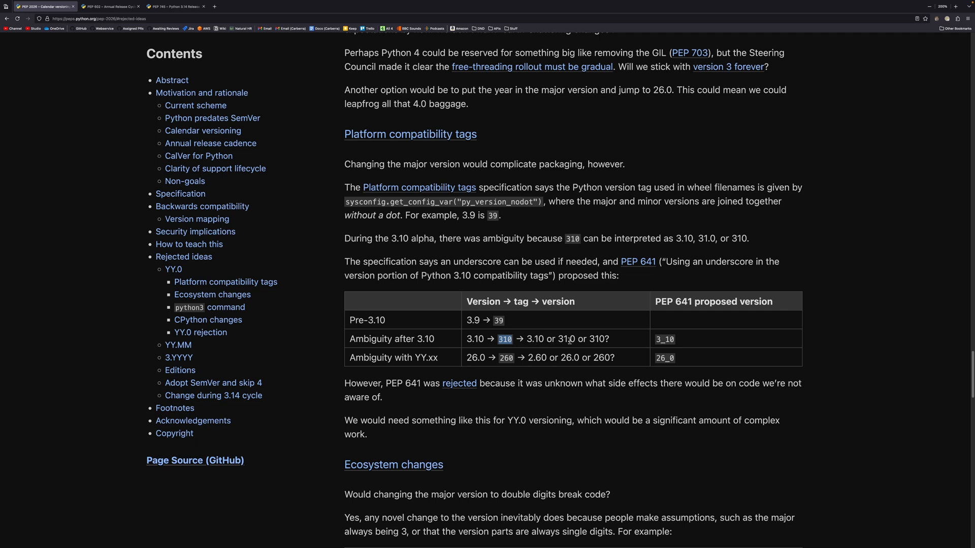
pyautogui.doubleClick(565, 339)
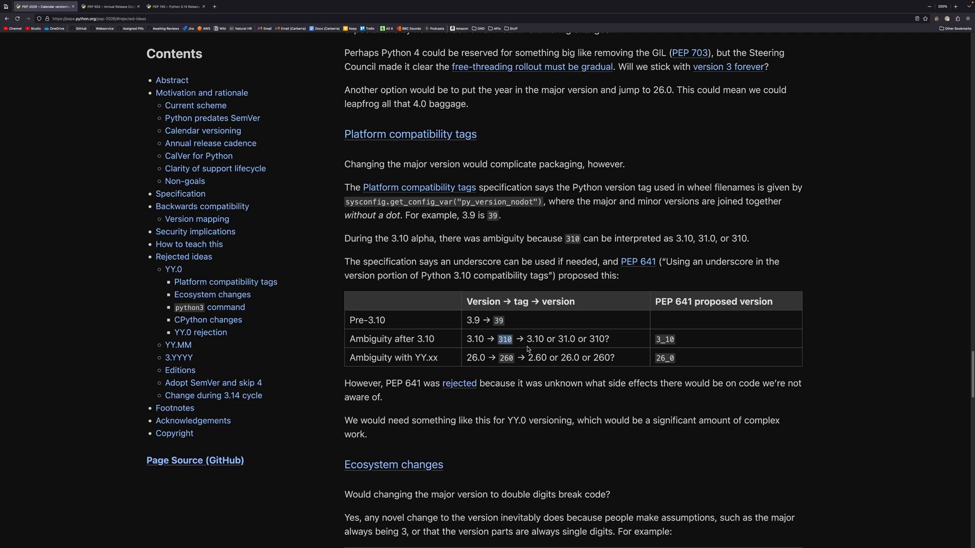
pyautogui.doubleClick(535, 339)
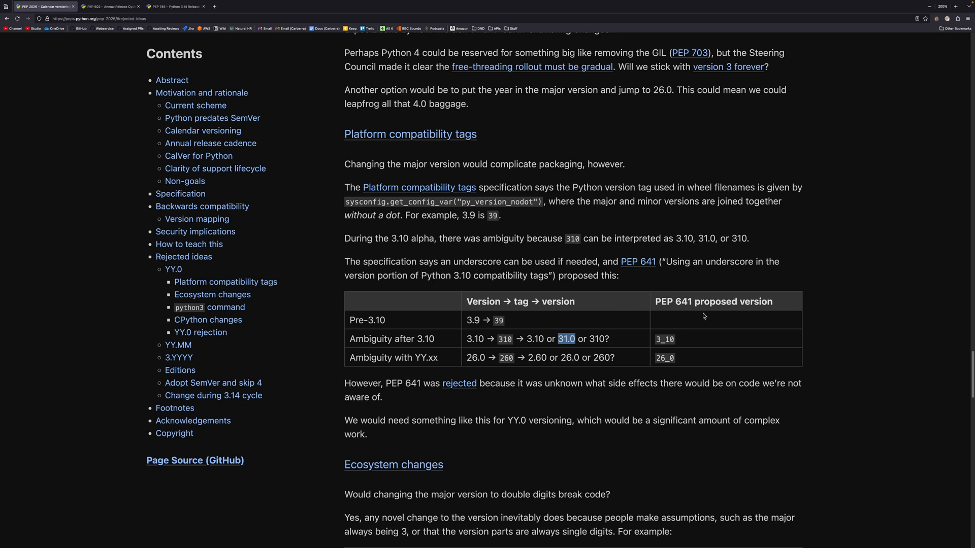
pyautogui.moveTo(673, 338)
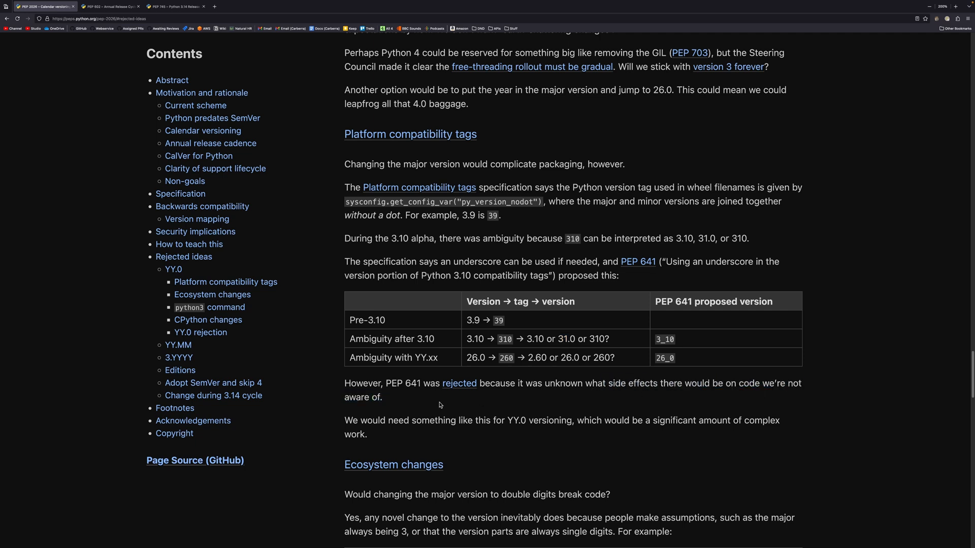
pyautogui.moveTo(444, 406)
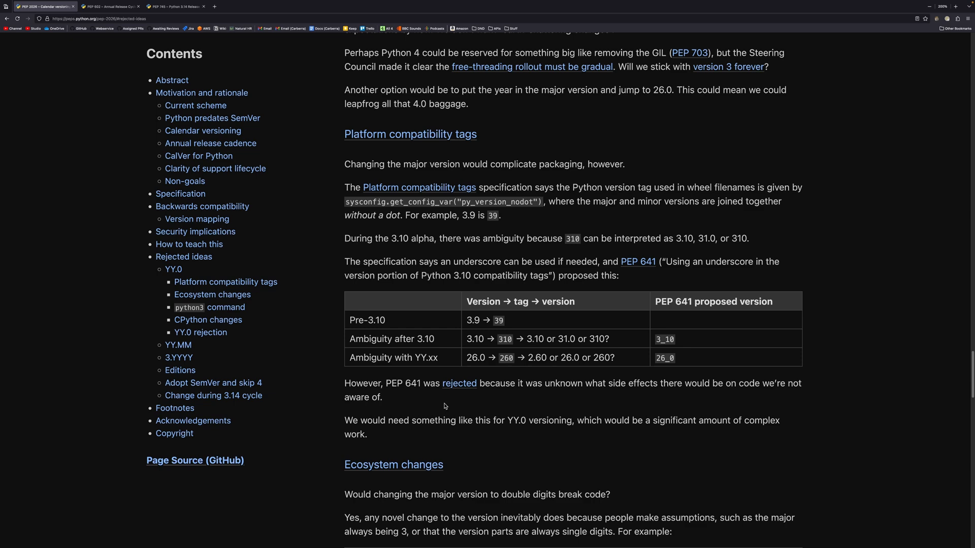
pyautogui.moveTo(431, 407)
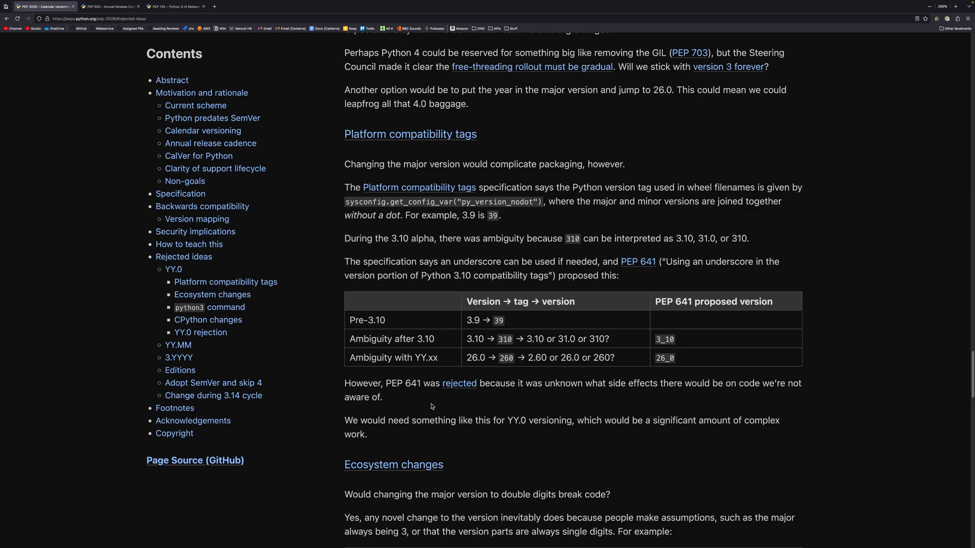
# Highlight the PEP 394 sentence, then scroll to CPython changes and the YY.0 rejection.
pyautogui.scroll(-3)
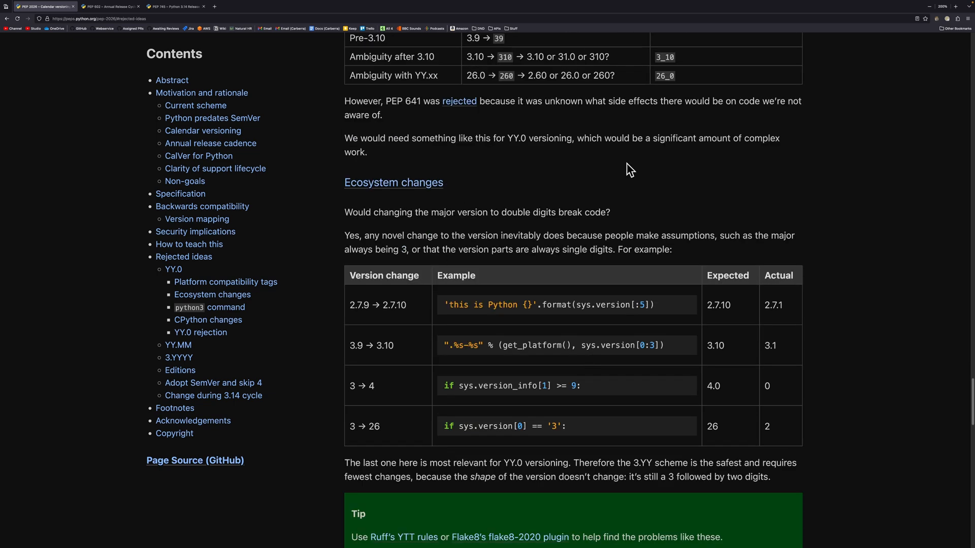
pyautogui.scroll(-3)
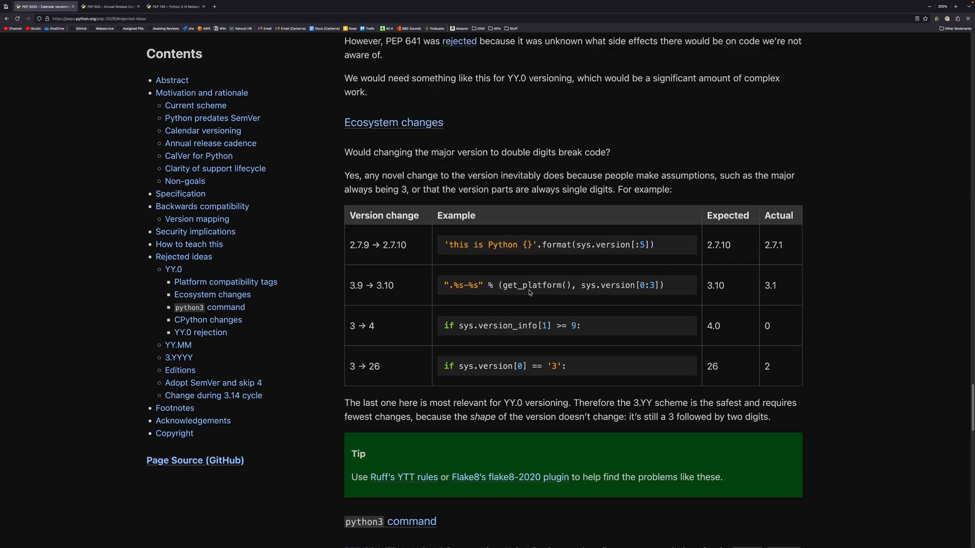
pyautogui.scroll(-3)
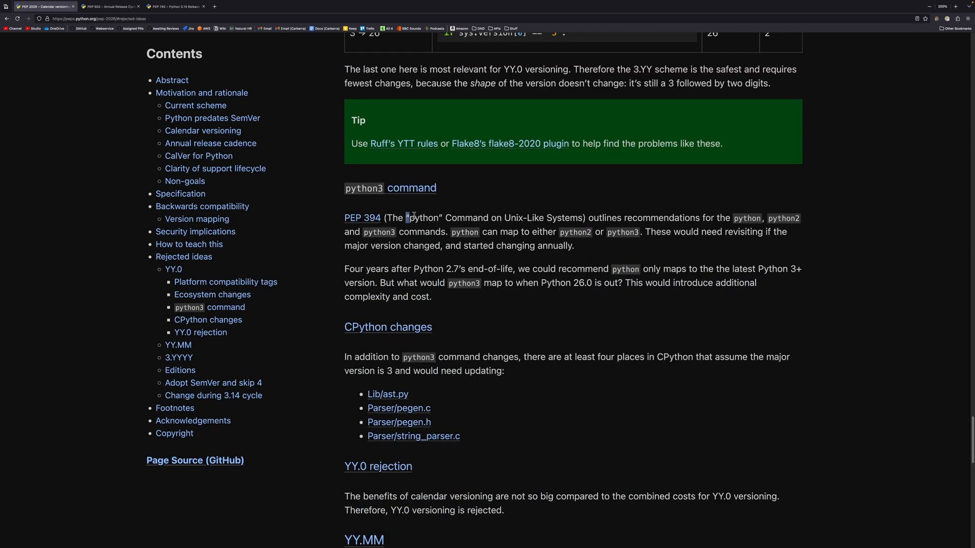
pyautogui.moveTo(406, 218); pyautogui.dragTo(574, 246)
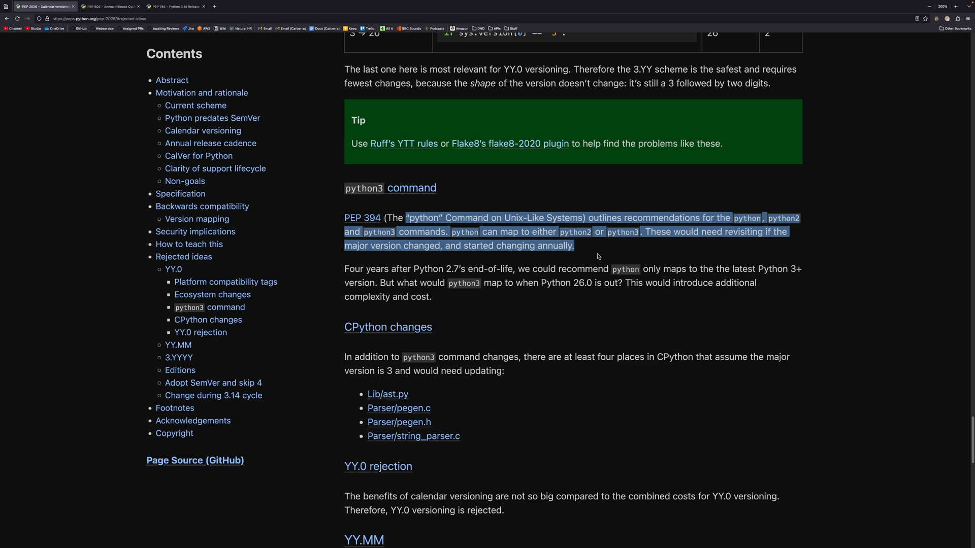
pyautogui.moveTo(591, 259)
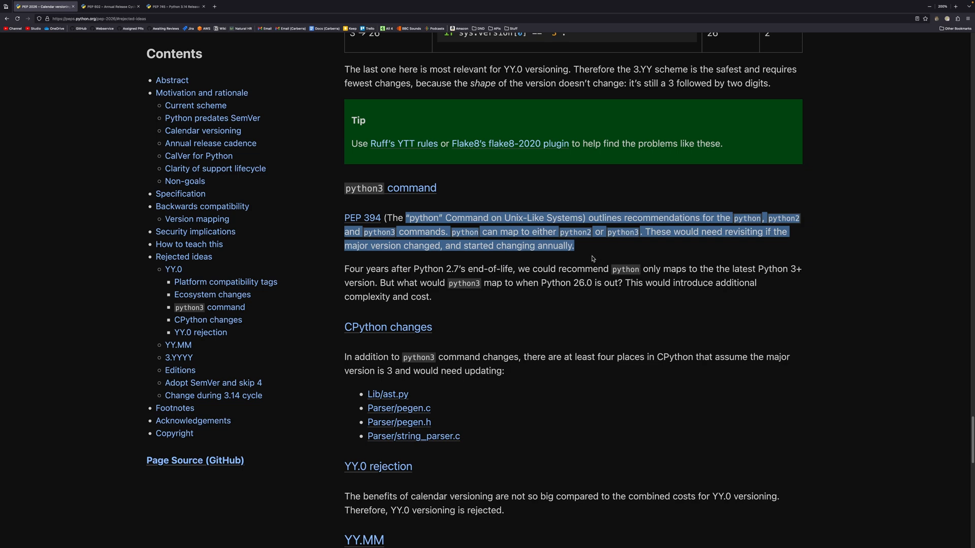
pyautogui.scroll(-3)
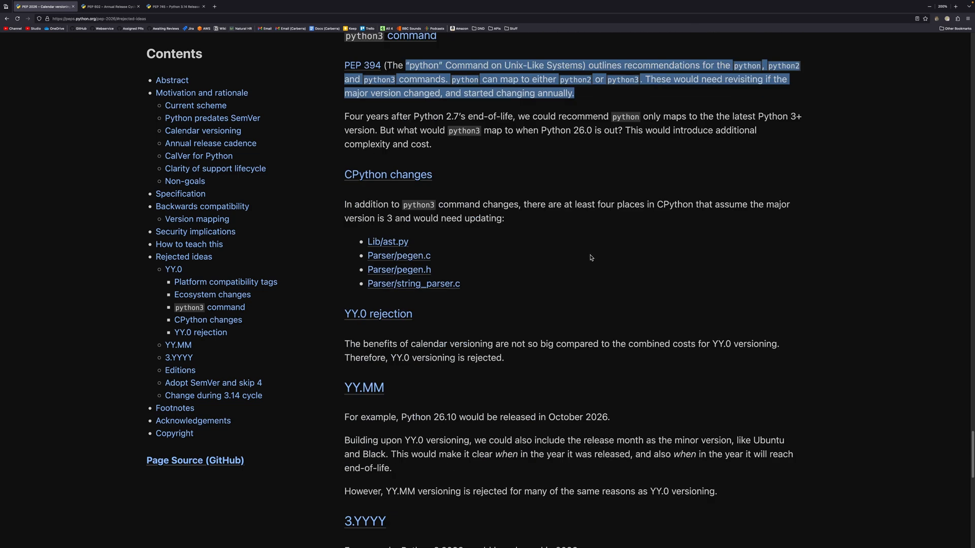
pyautogui.scroll(-3)
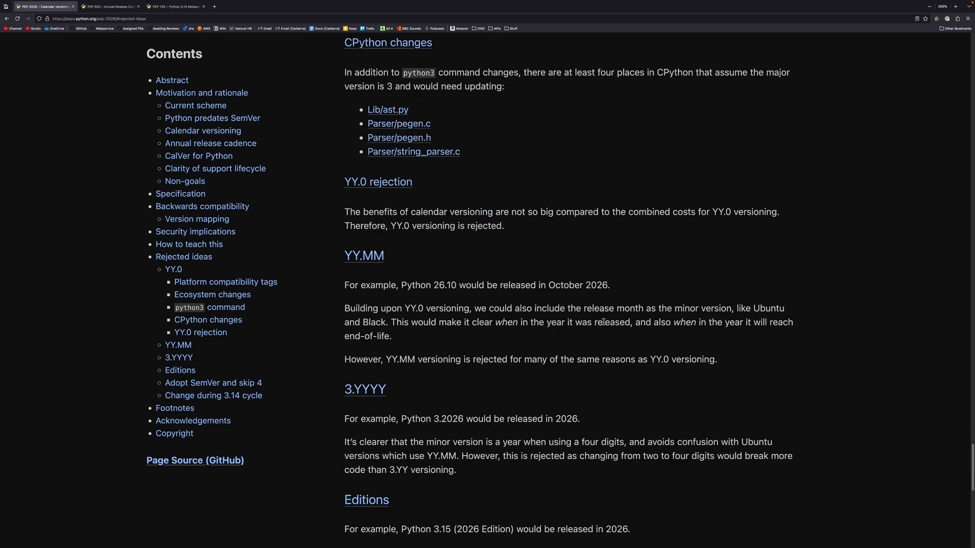
# Highlight 2026 in the 3.YYYY example and scroll to Adopt SemVer and skip 4.
pyautogui.scroll(-3)
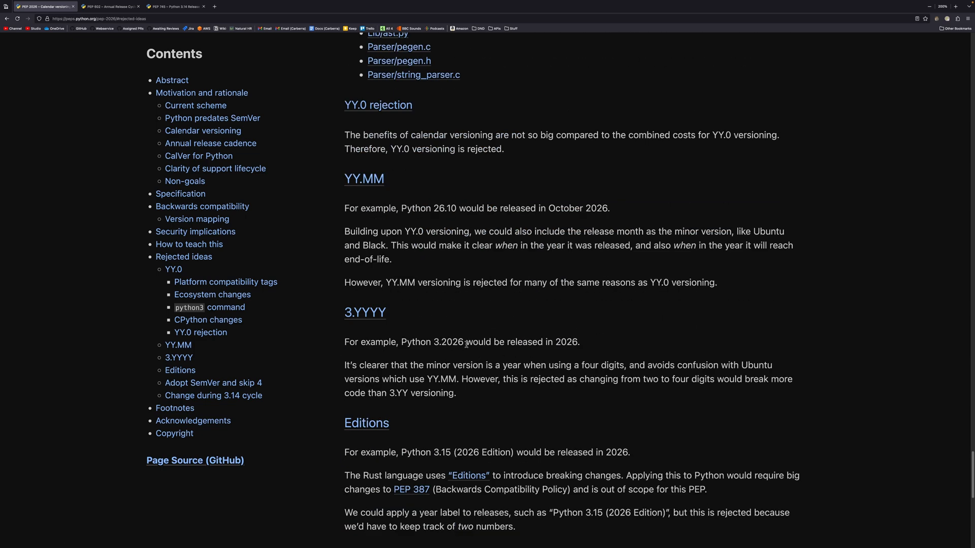
pyautogui.doubleClick(453, 341)
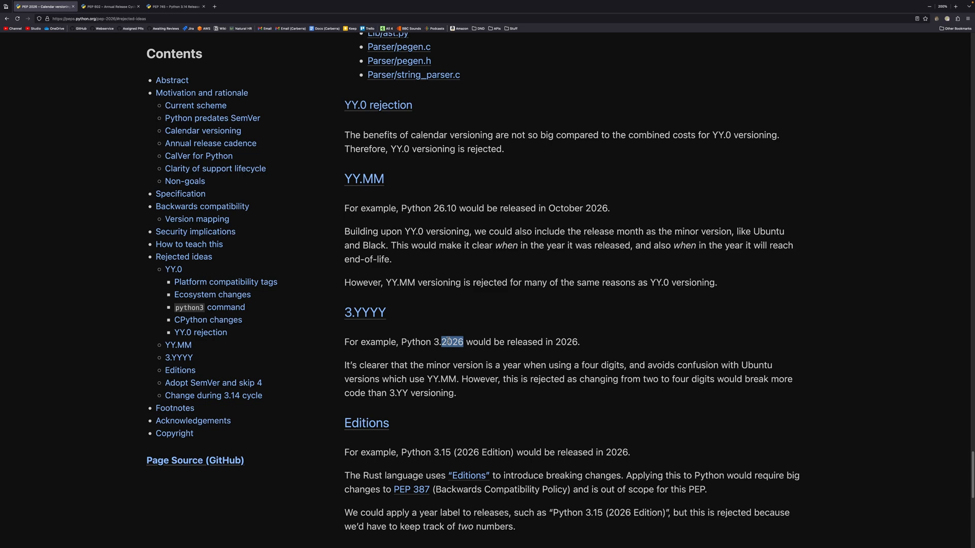
pyautogui.scroll(-3)
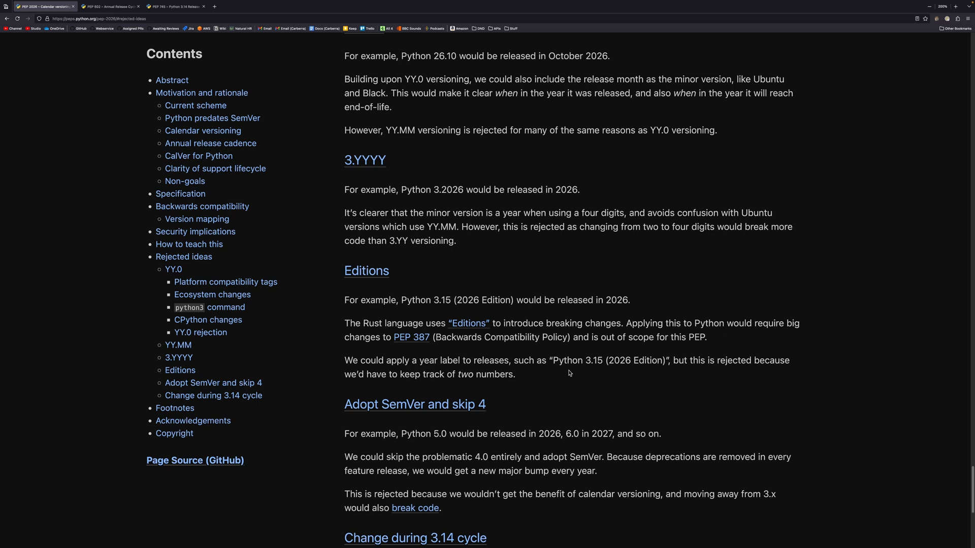
pyautogui.moveTo(504, 293)
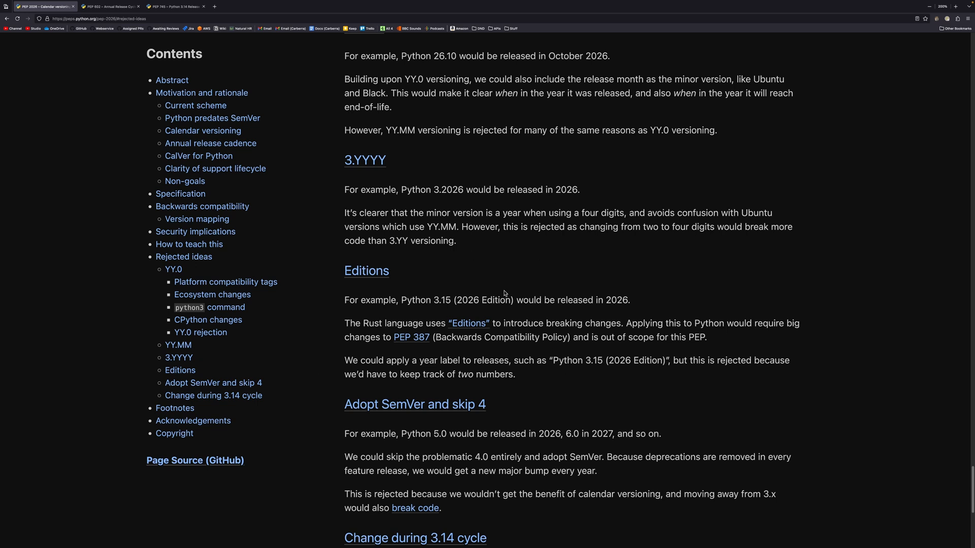
pyautogui.moveTo(540, 380)
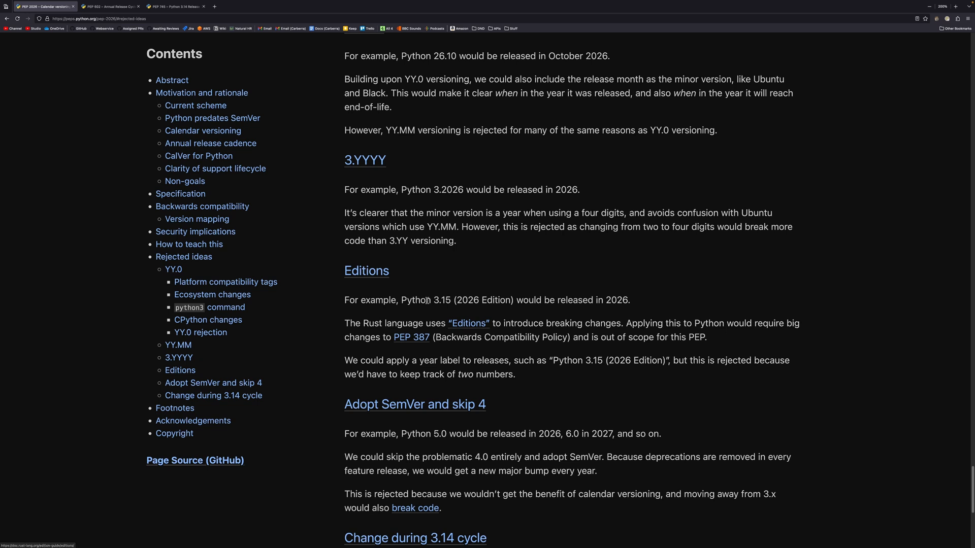
pyautogui.moveTo(514, 300)
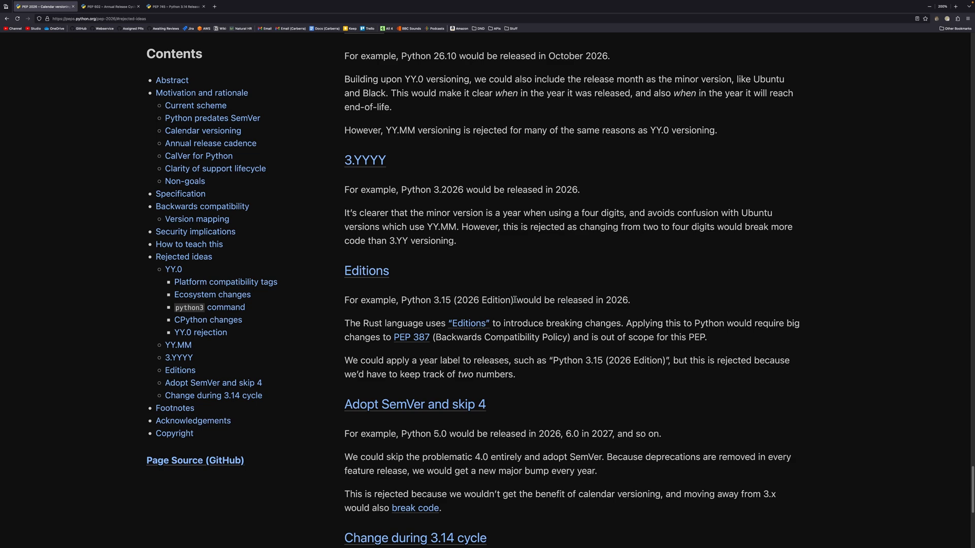
pyautogui.moveTo(516, 300)
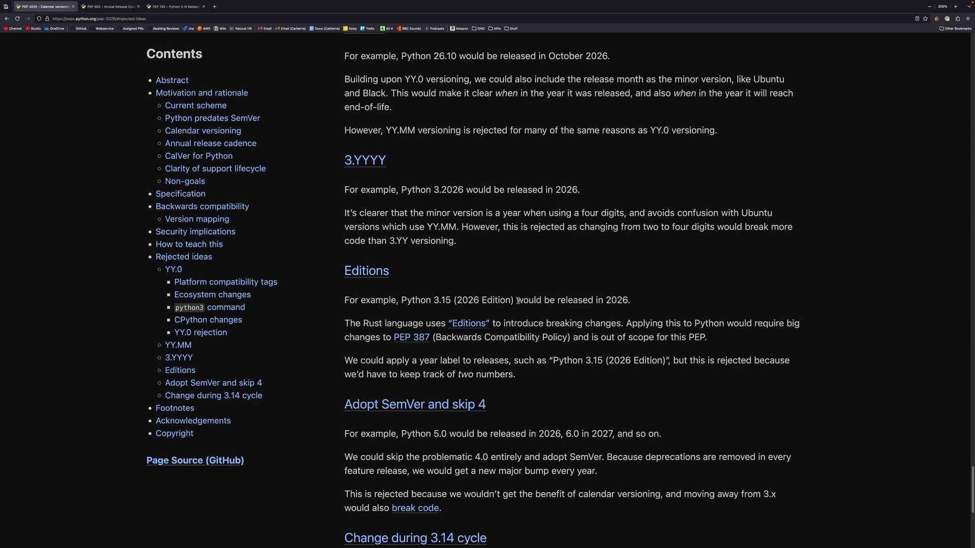
# Read the SemVer rejection and 3.14 π note down to Footnotes and Acknowledgements.
pyautogui.scroll(-3)
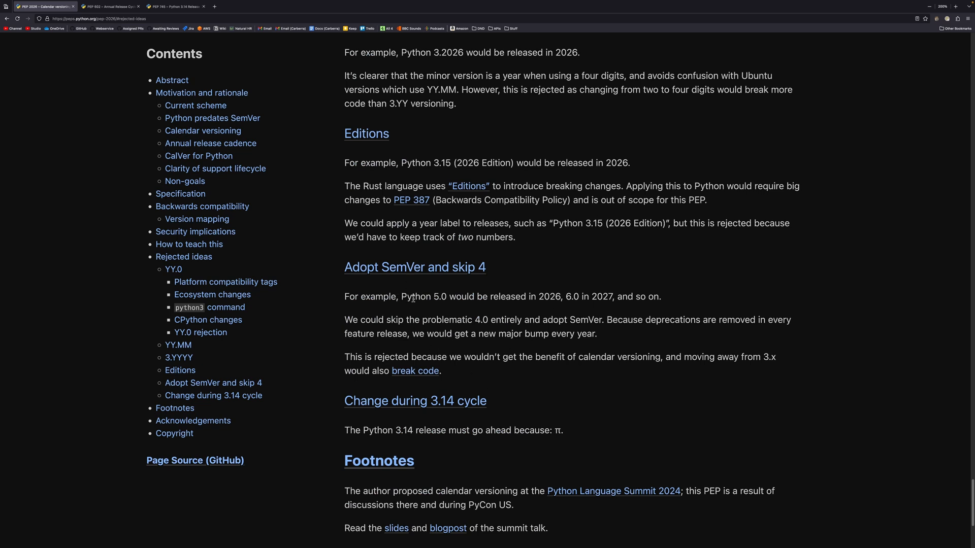
pyautogui.moveTo(567, 297); pyautogui.dragTo(613, 296)
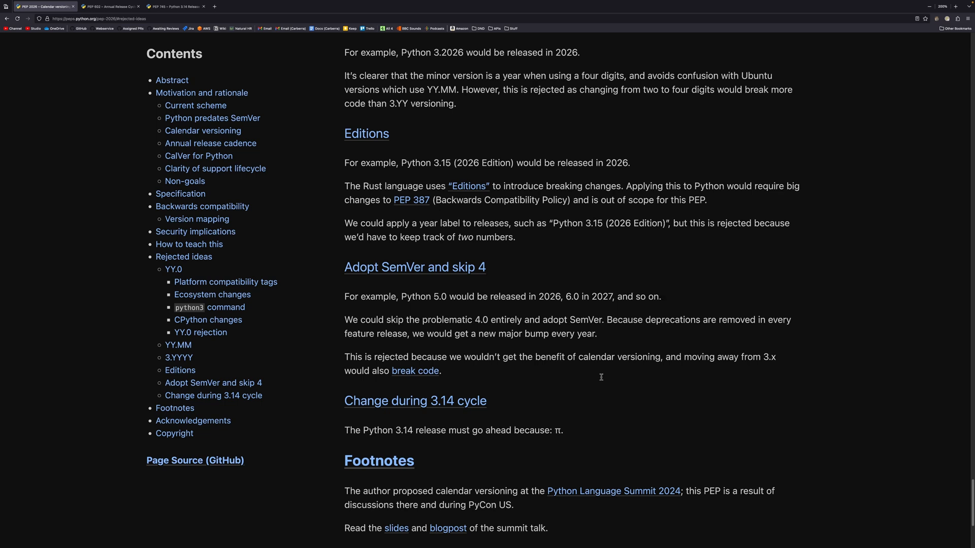
pyautogui.moveTo(540, 347)
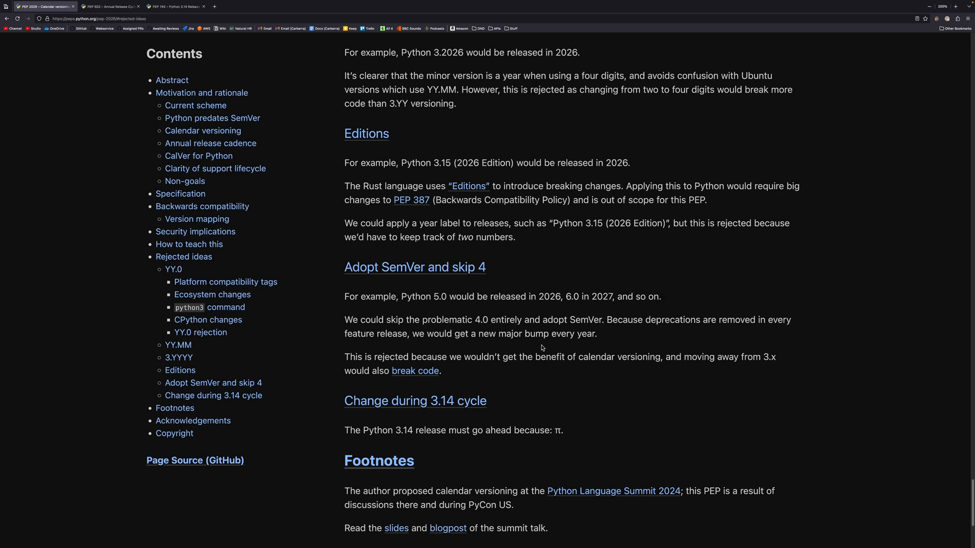
pyautogui.scroll(-3)
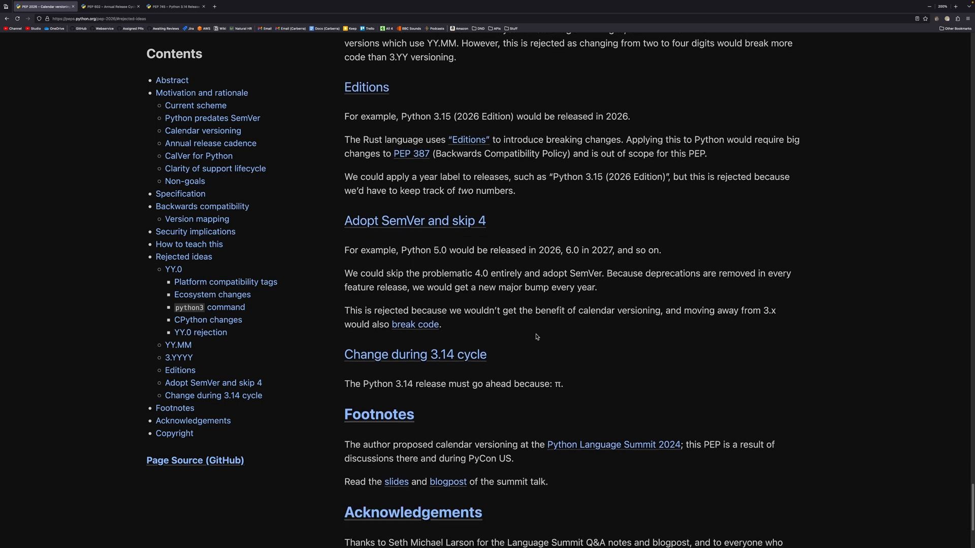
pyautogui.scroll(-3)
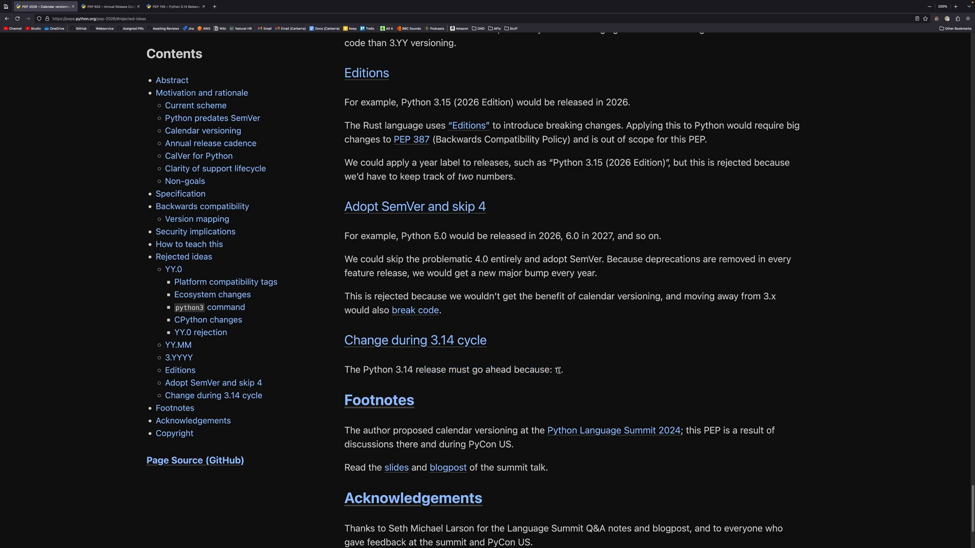
pyautogui.moveTo(574, 374)
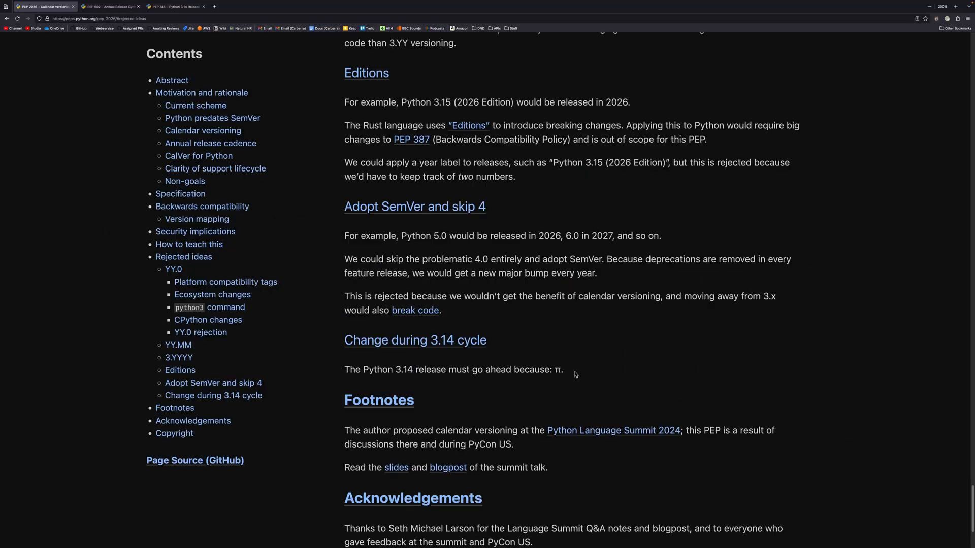